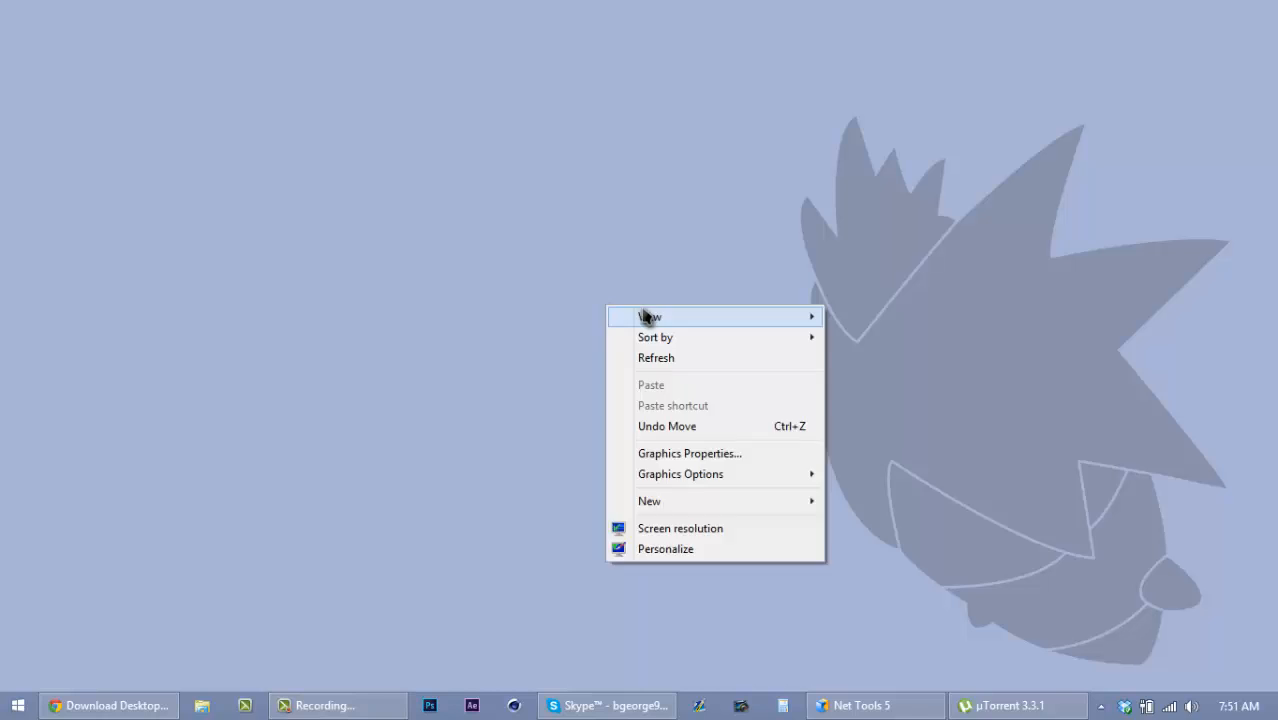
Step: Show the desktop icons again and drag a group of shortcuts toward the desktop centre
left_click(472, 360)
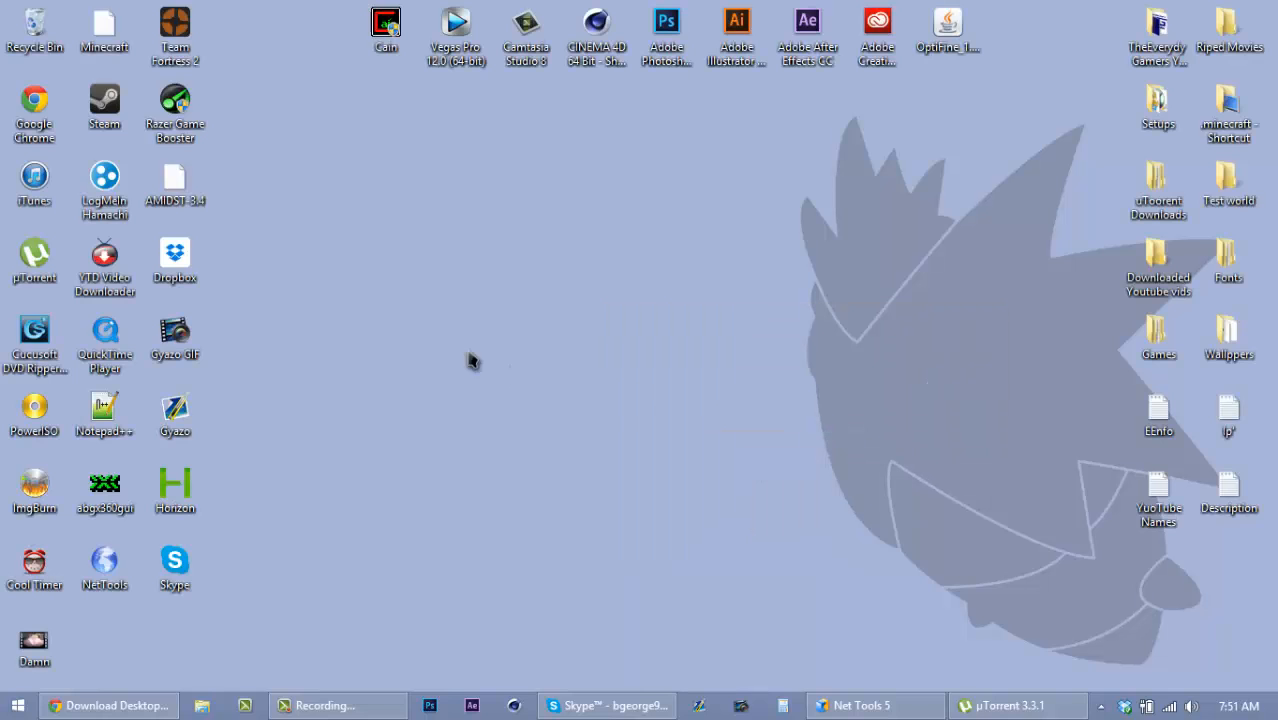
mouse_move(320, 268)
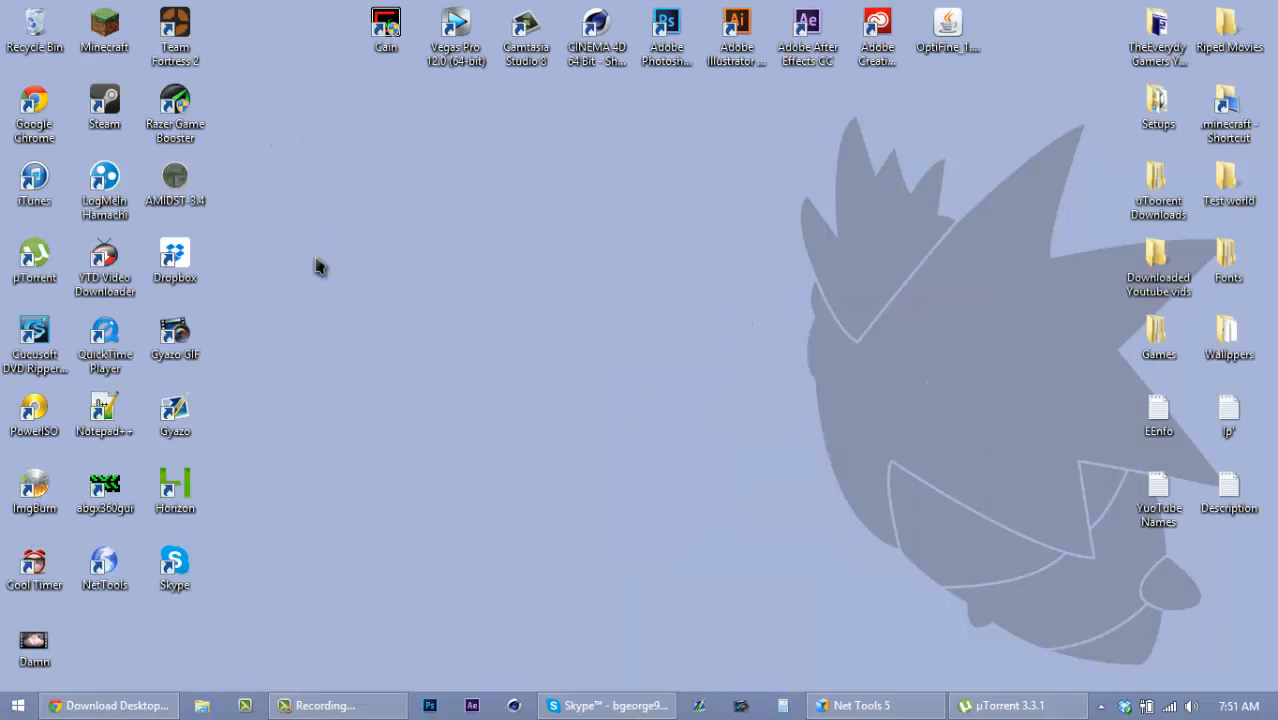
mouse_move(396, 228)
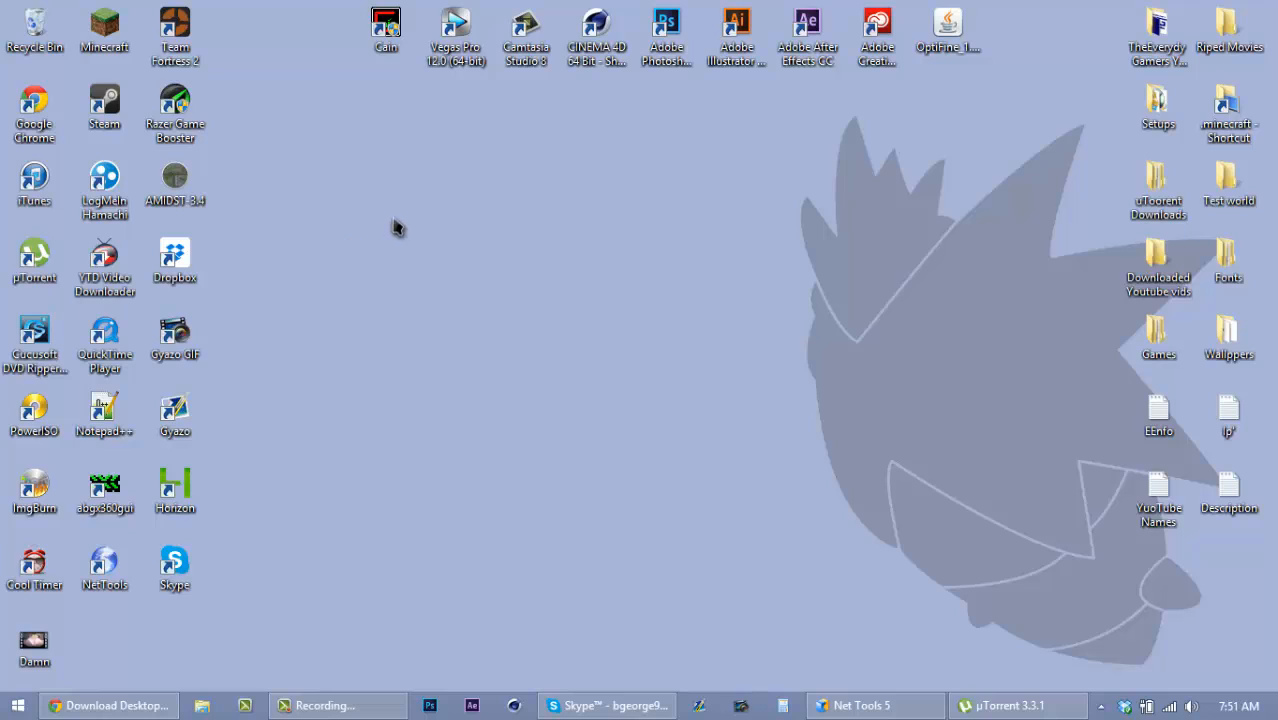
mouse_move(684, 288)
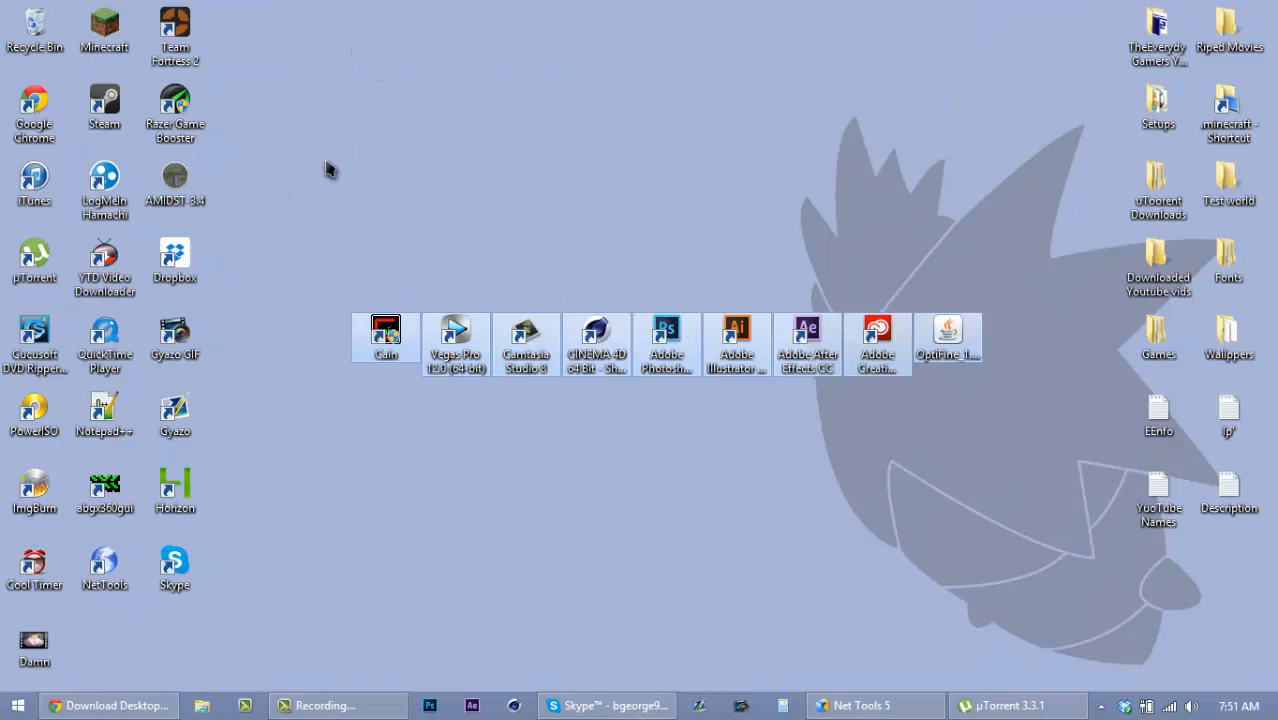
left_click_drag(386, 330, 376, 50)
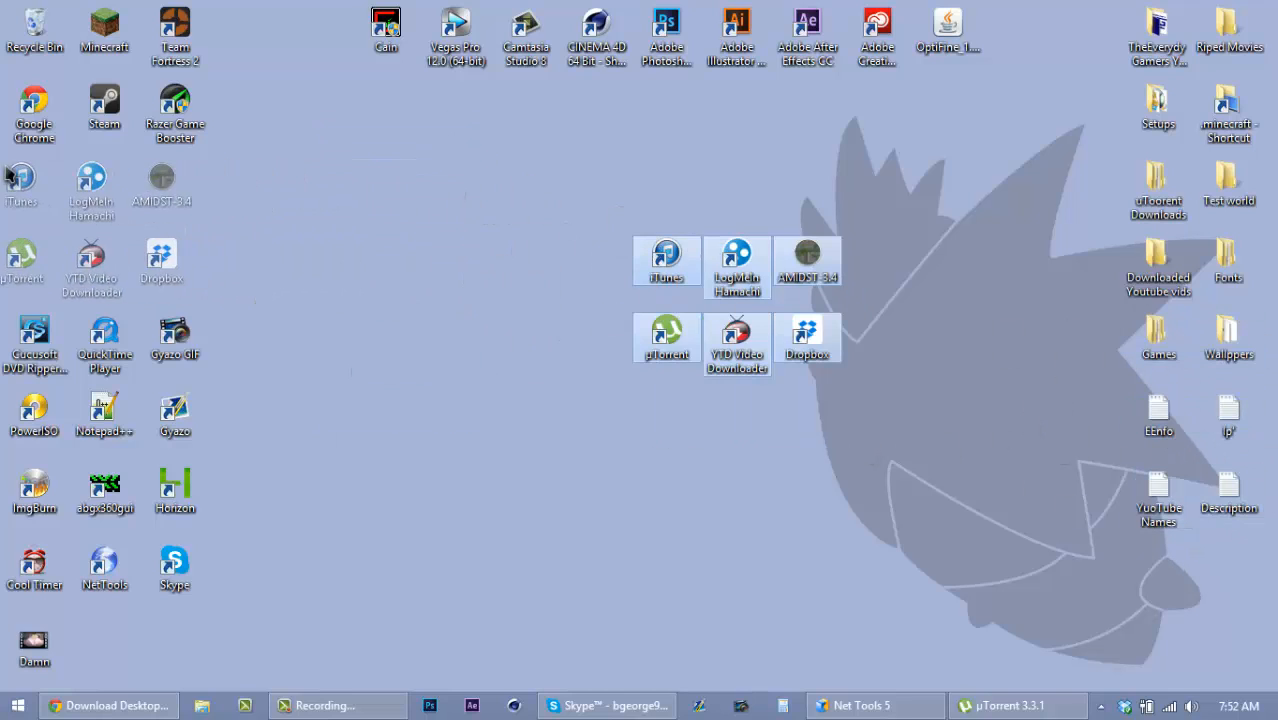
Step: Bring up the DesktopOK 3.82 download page on softwareok.com in Chrome
left_click(108, 704)
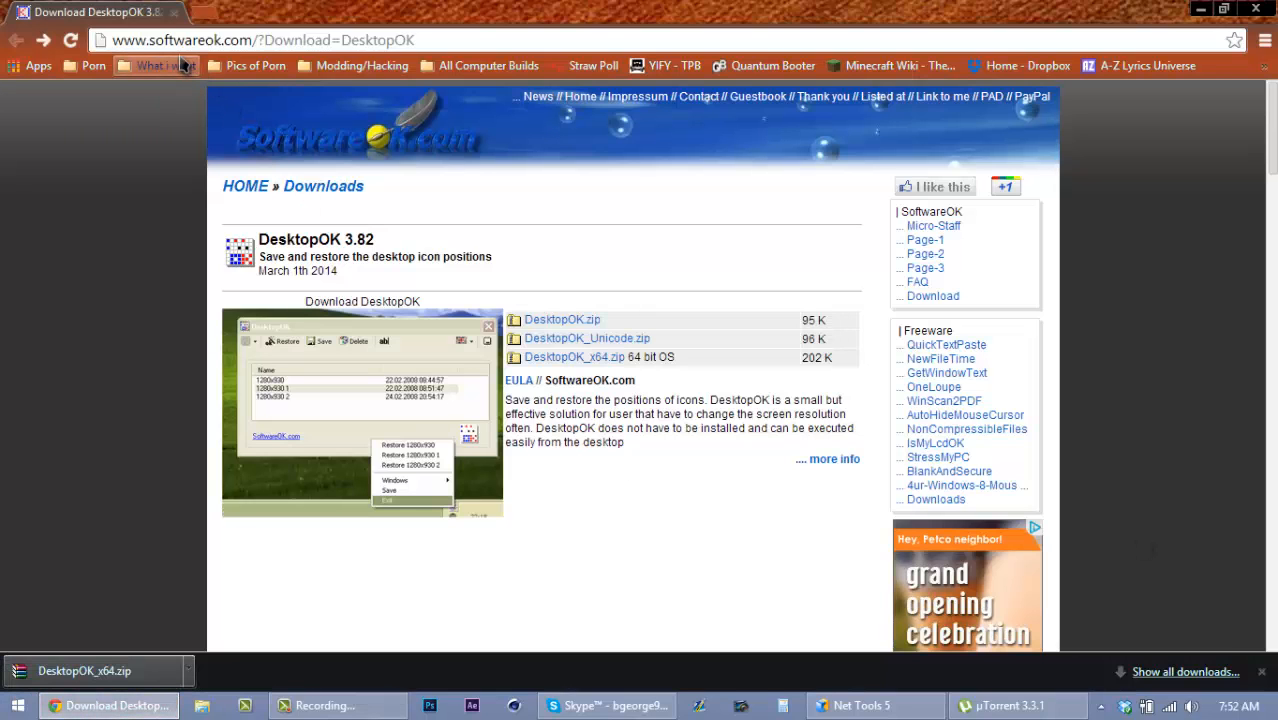
mouse_move(156, 64)
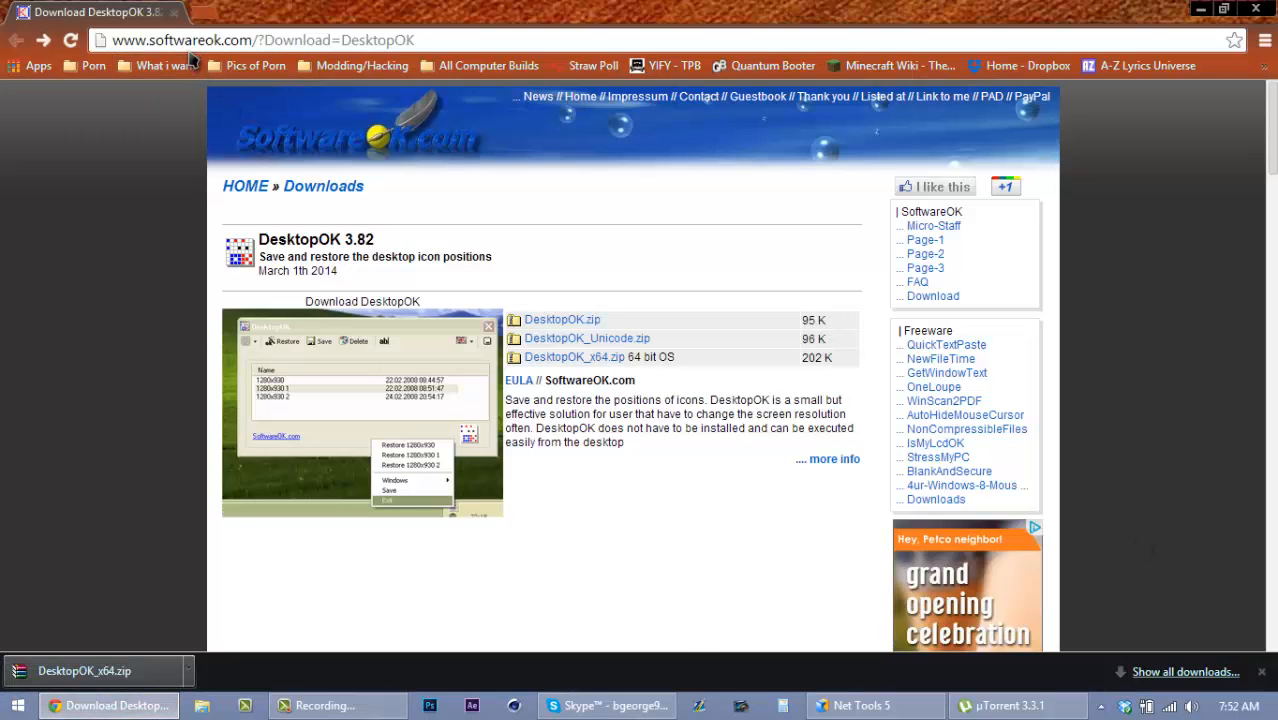
mouse_move(224, 284)
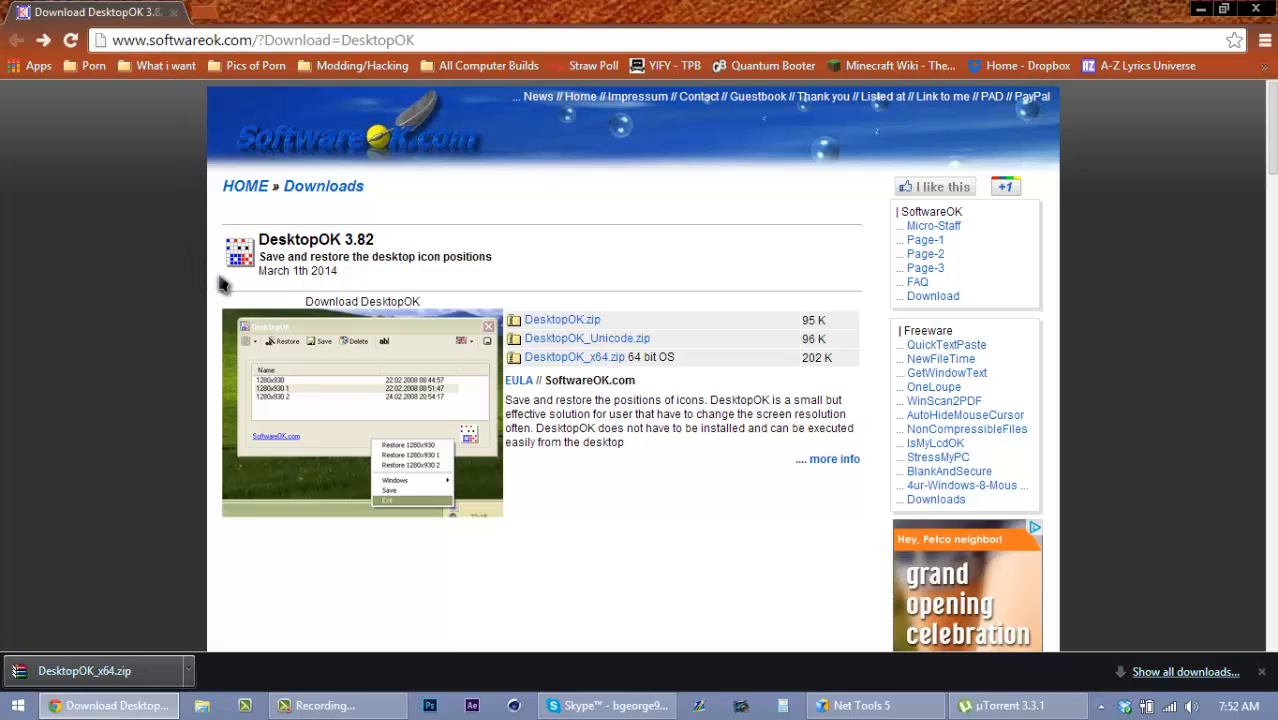
mouse_move(156, 670)
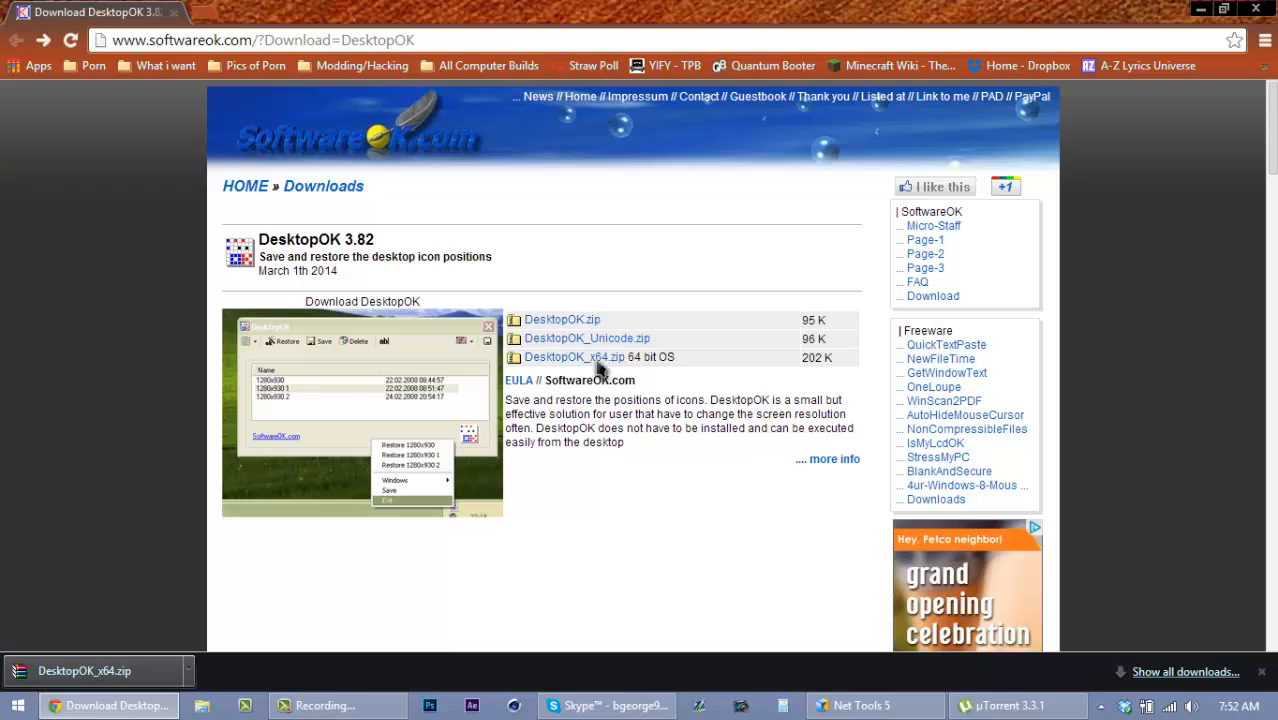
mouse_move(572, 356)
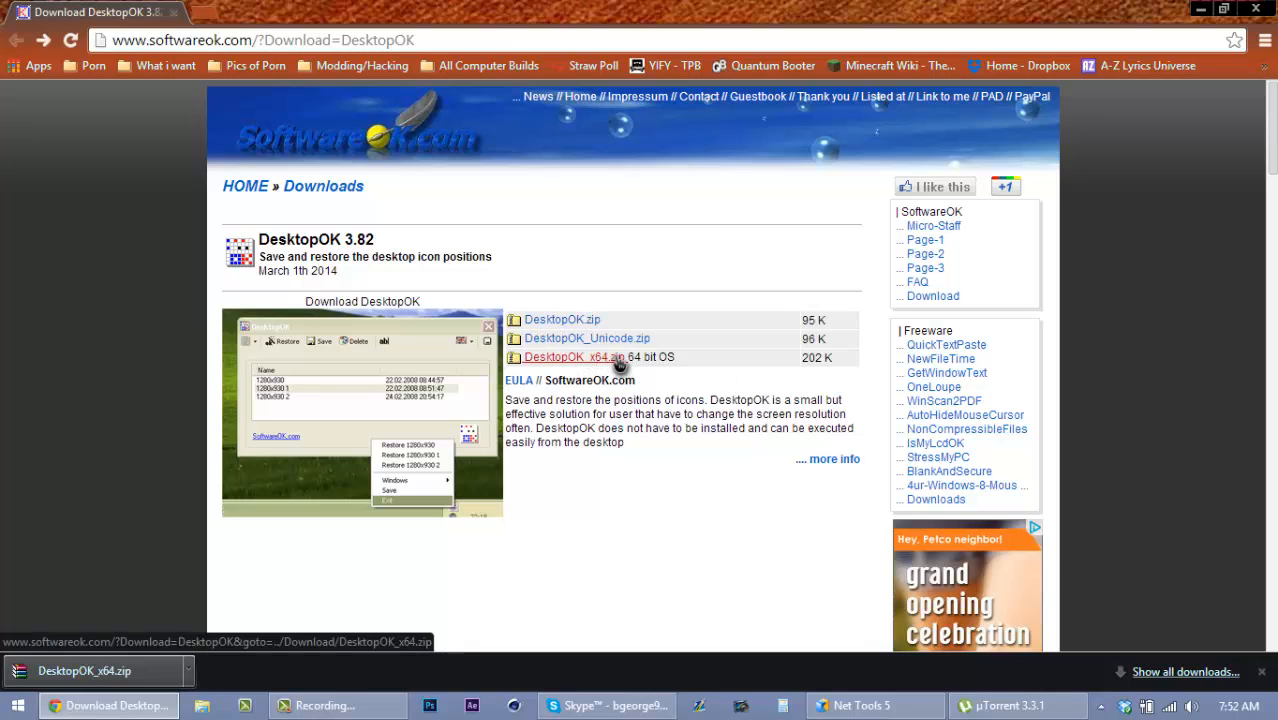
mouse_move(600, 356)
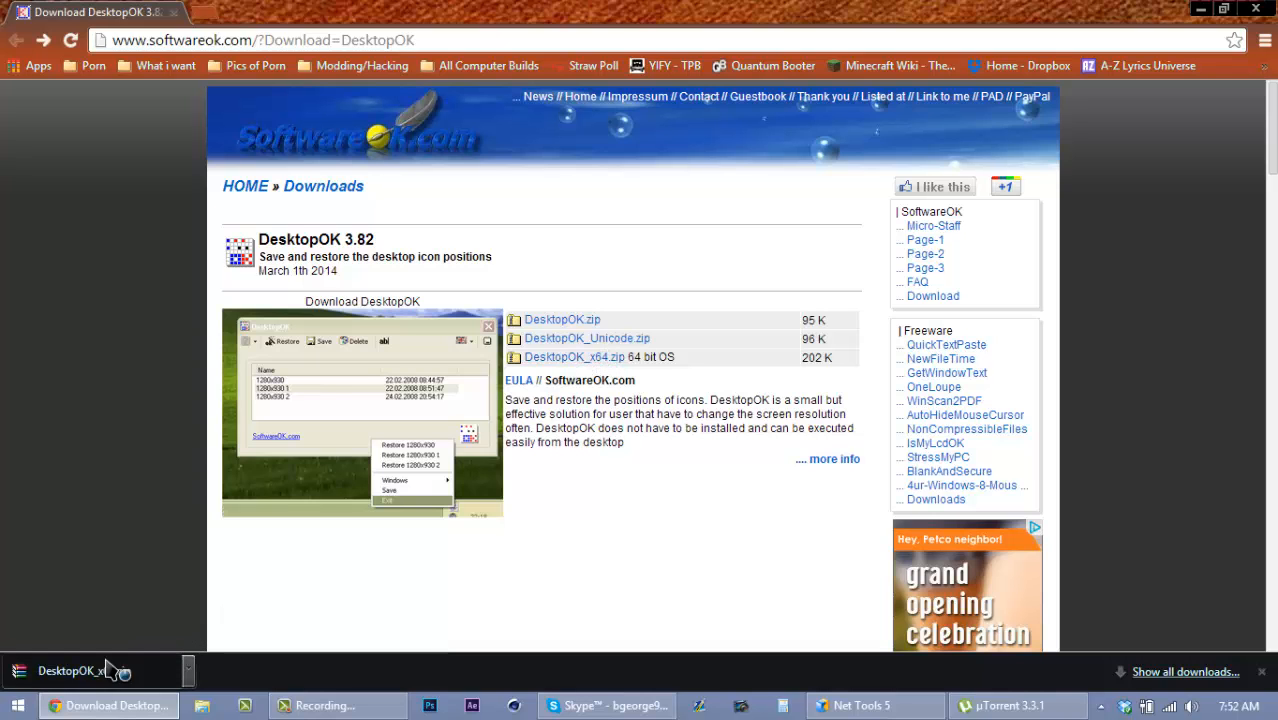
Step: Open DesktopOK_x64.zip in WinRAR, dismiss the license nag and launch DesktopOK_x64.exe
left_click(70, 670)
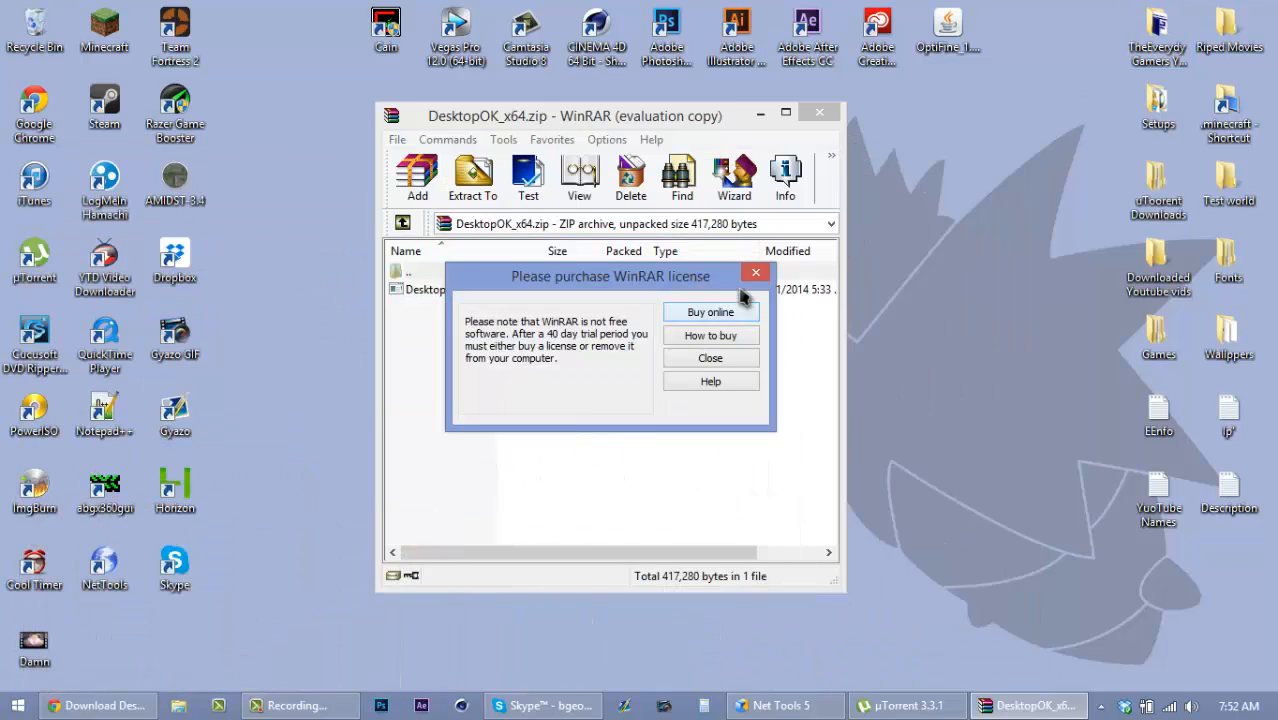
left_click(710, 358)
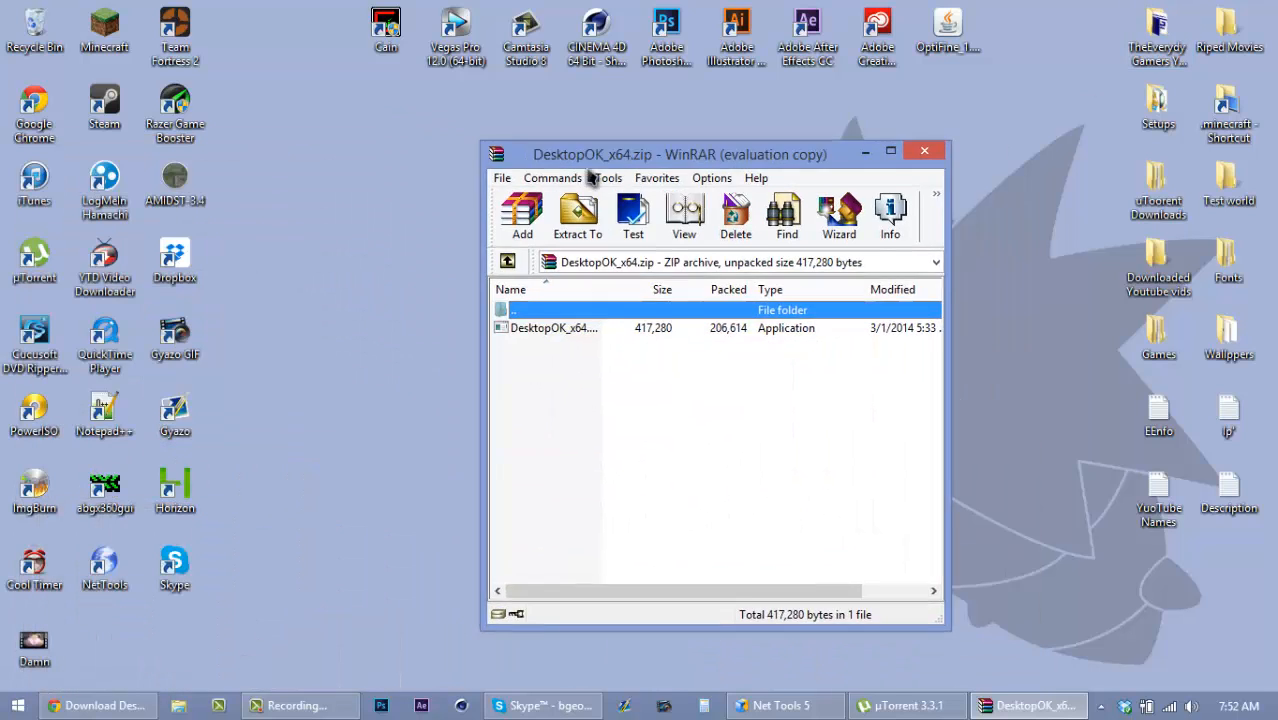
left_click_drag(680, 154, 584, 116)
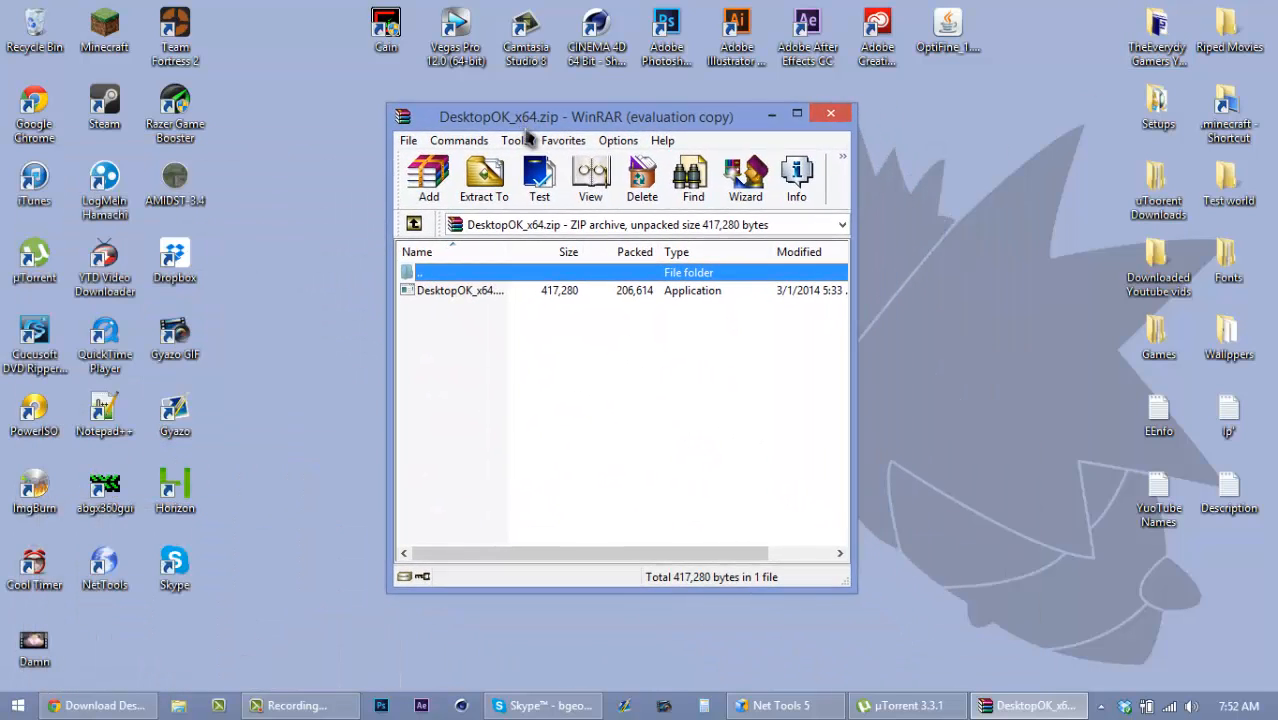
mouse_move(500, 298)
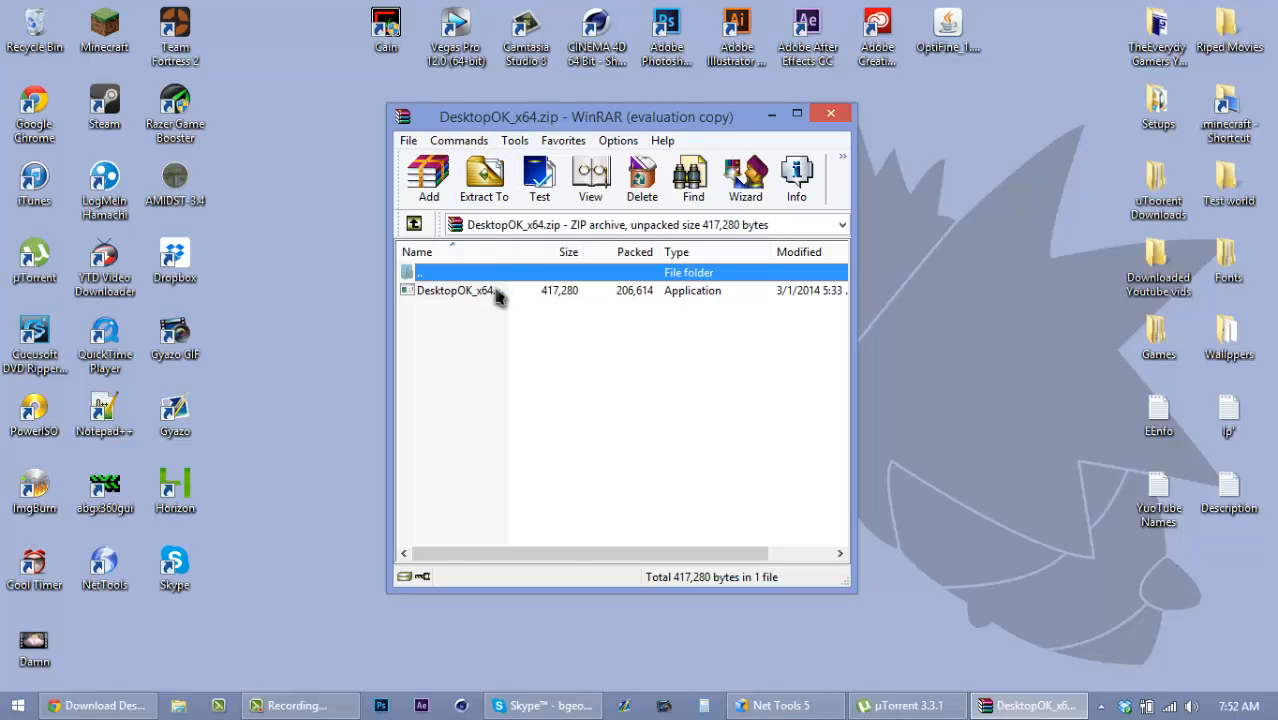
double_click(456, 290)
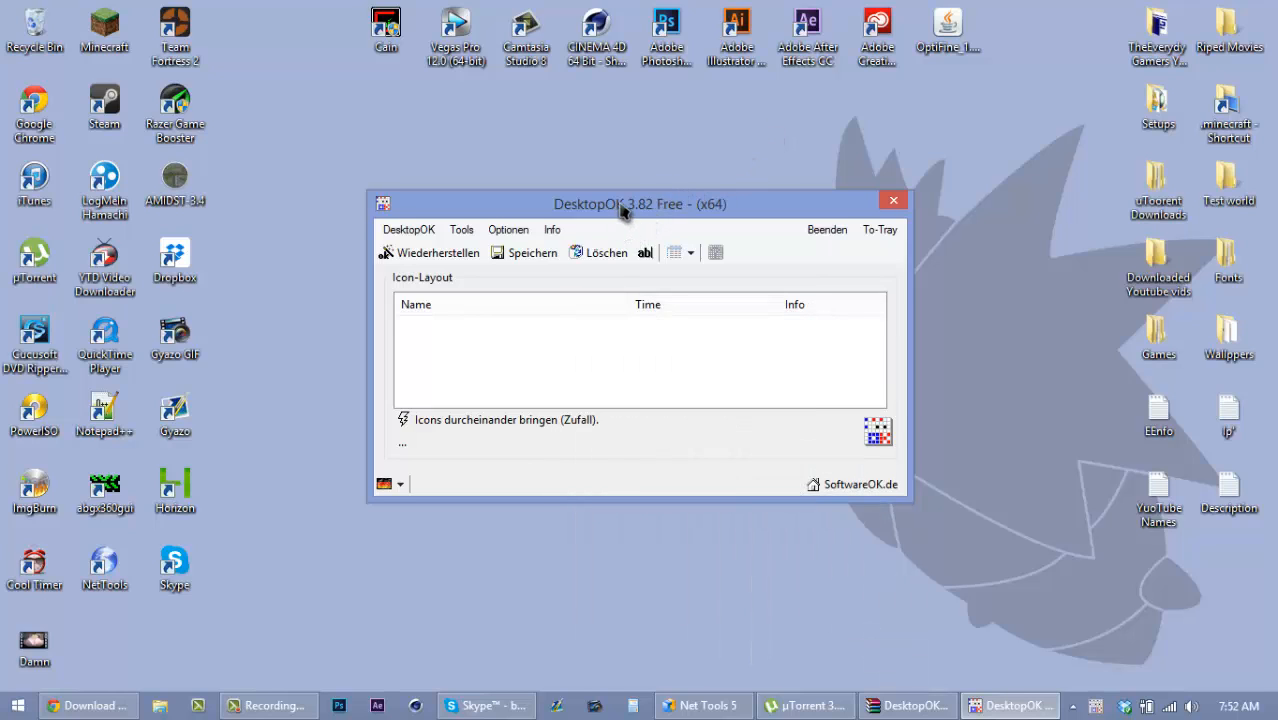
Step: Reposition the DesktopOK window on the desktop
left_click_drag(640, 204, 636, 196)
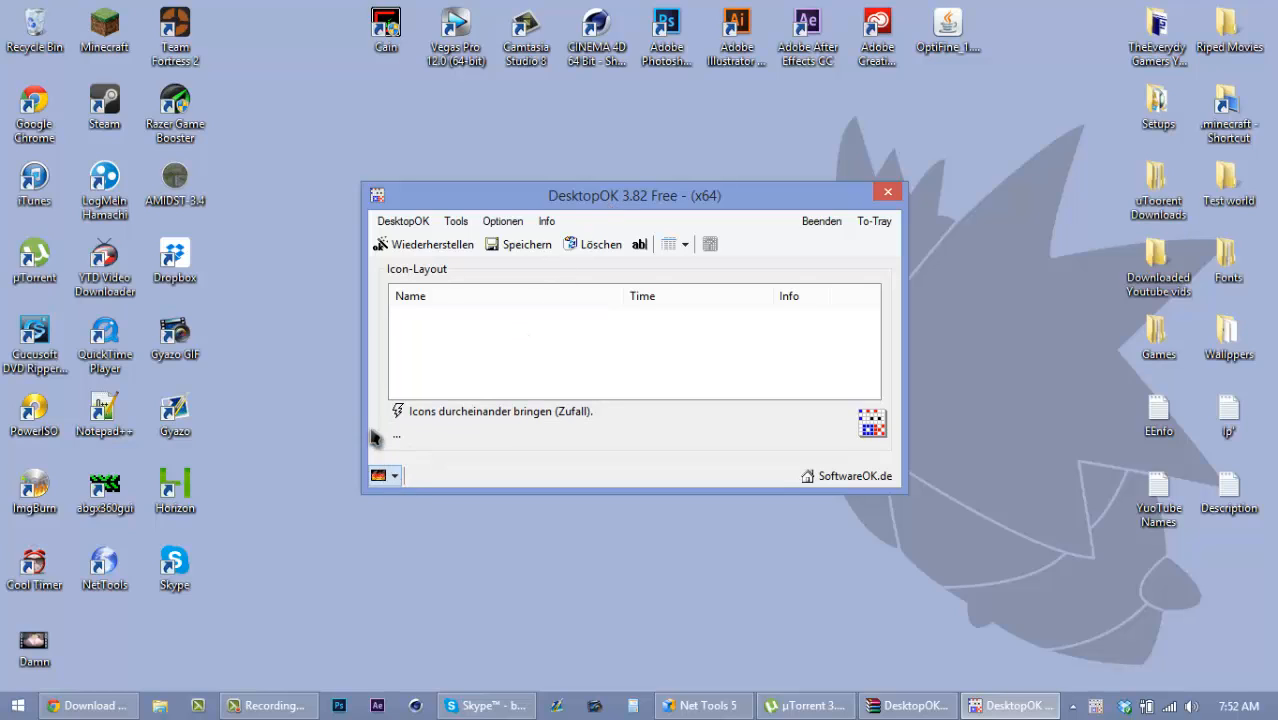
mouse_move(388, 490)
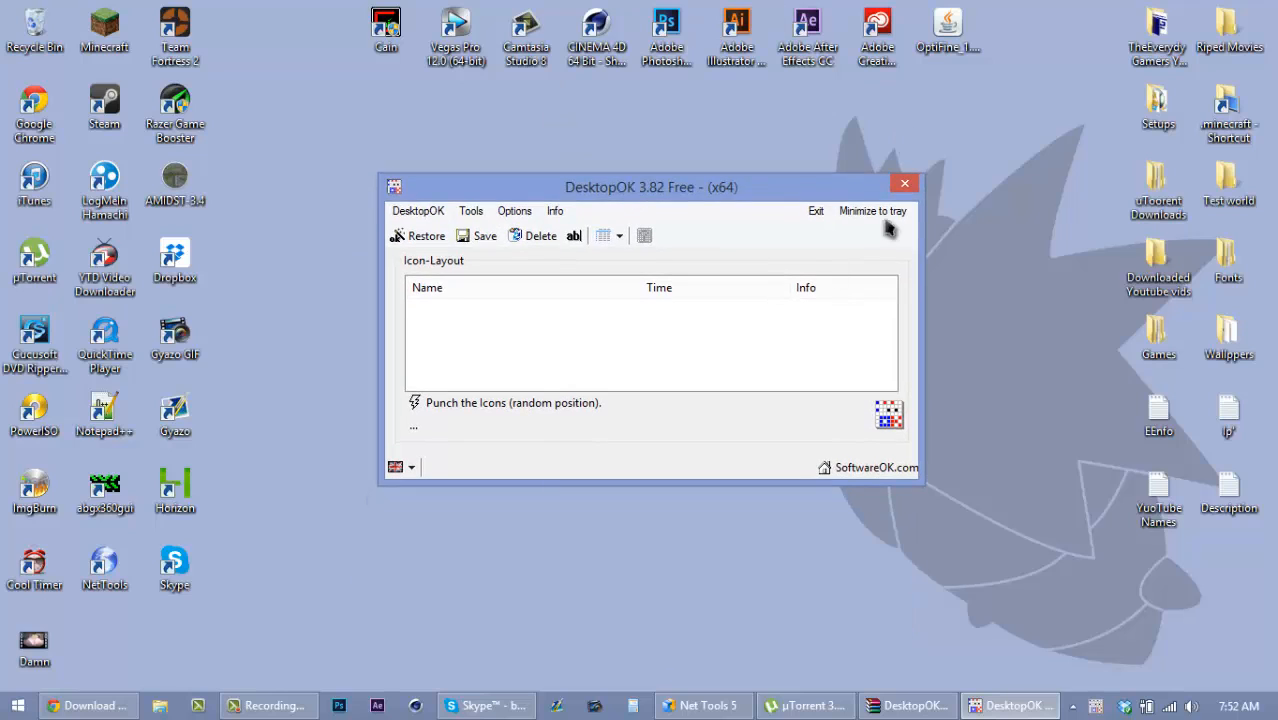
Step: Save the current icon layout and name the entry 'Setup 1'
left_click(484, 236)
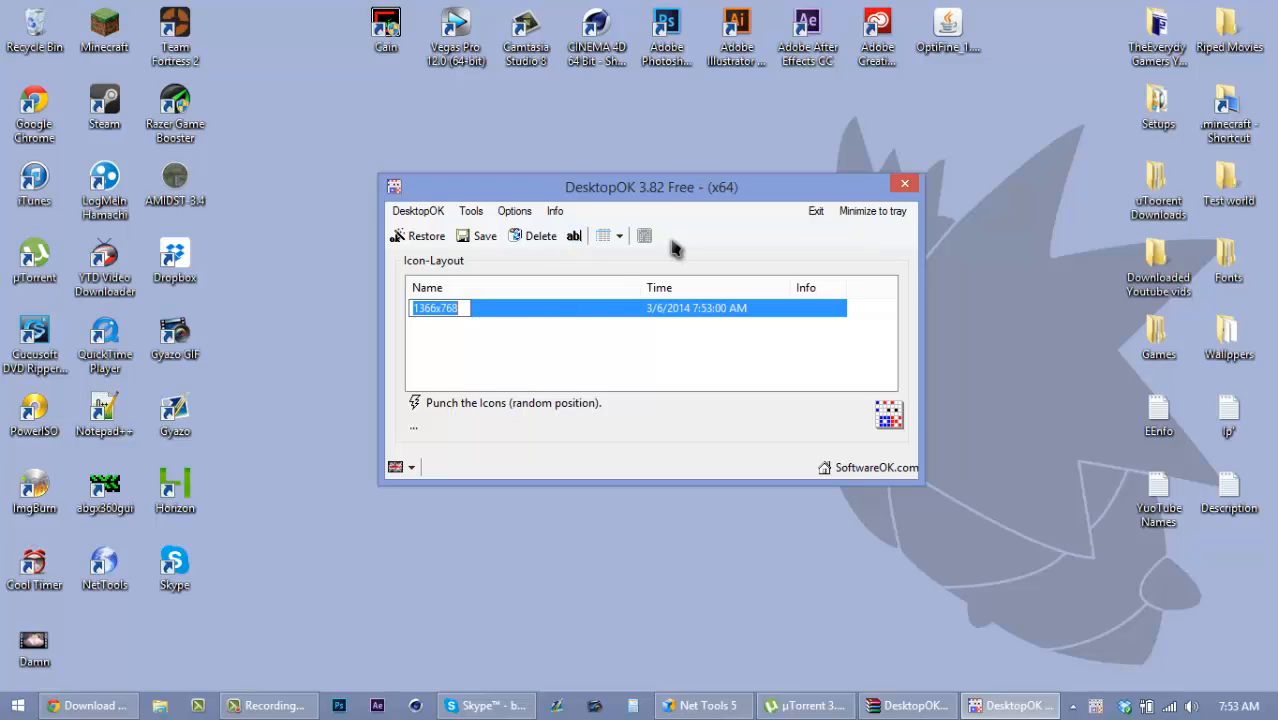
type("De")
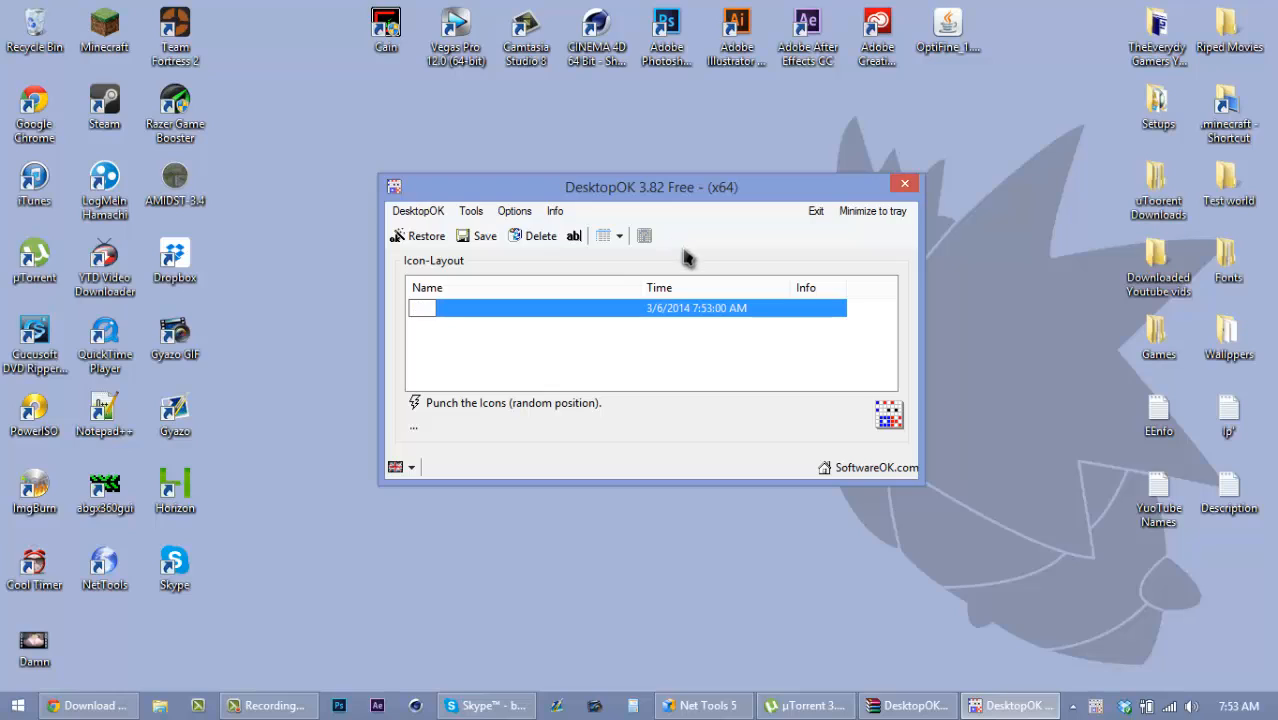
type("Setup 1")
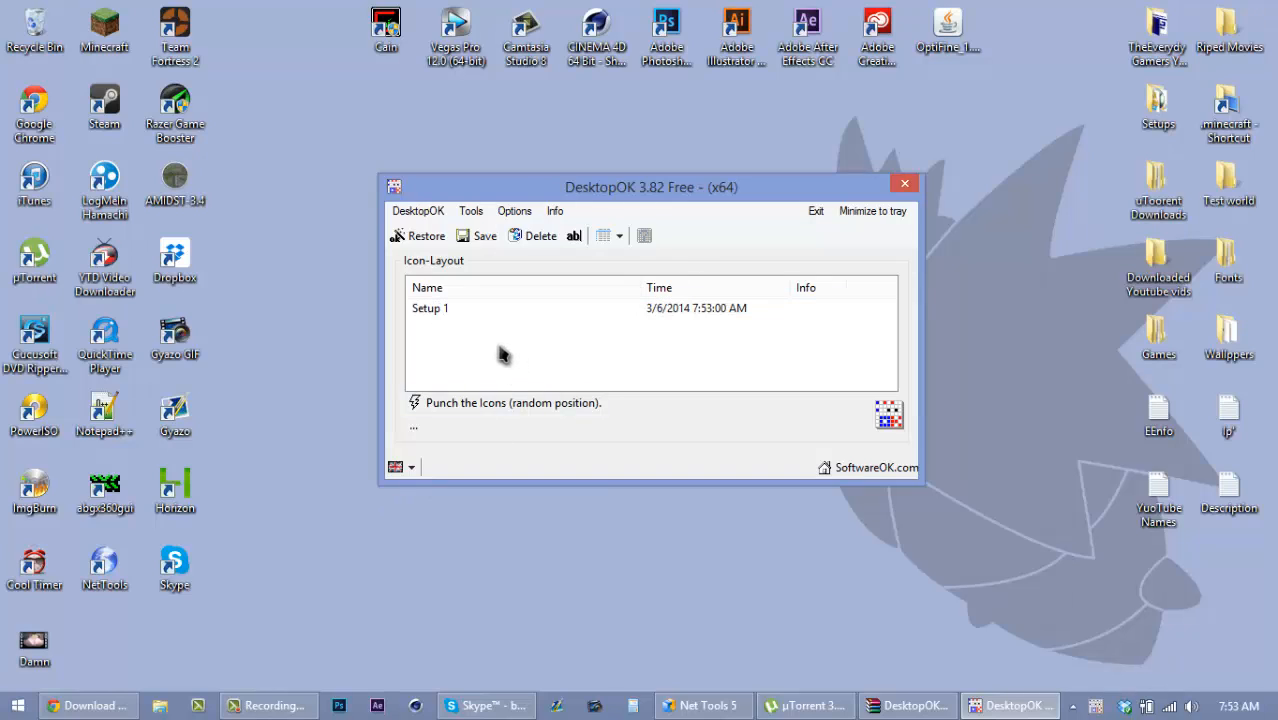
mouse_move(474, 354)
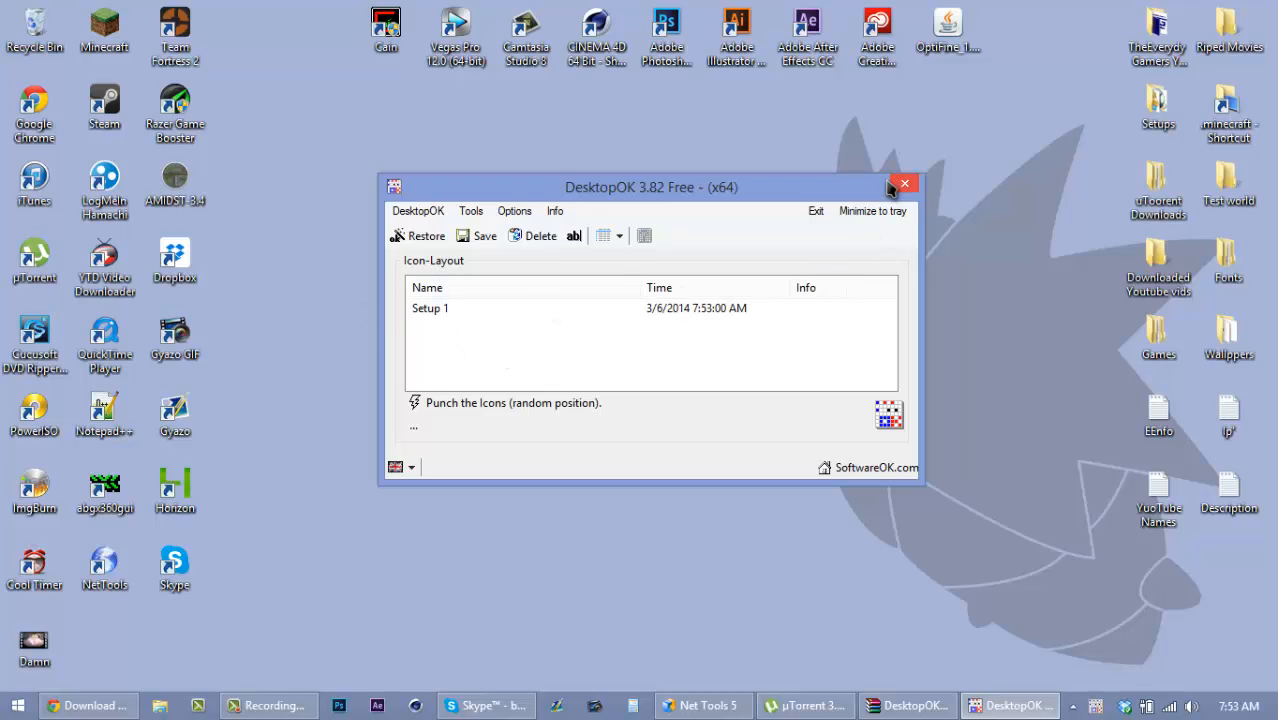
Step: Save the rearranged icons as a second layout beside Setup 1
left_click_drag(652, 188, 644, 280)
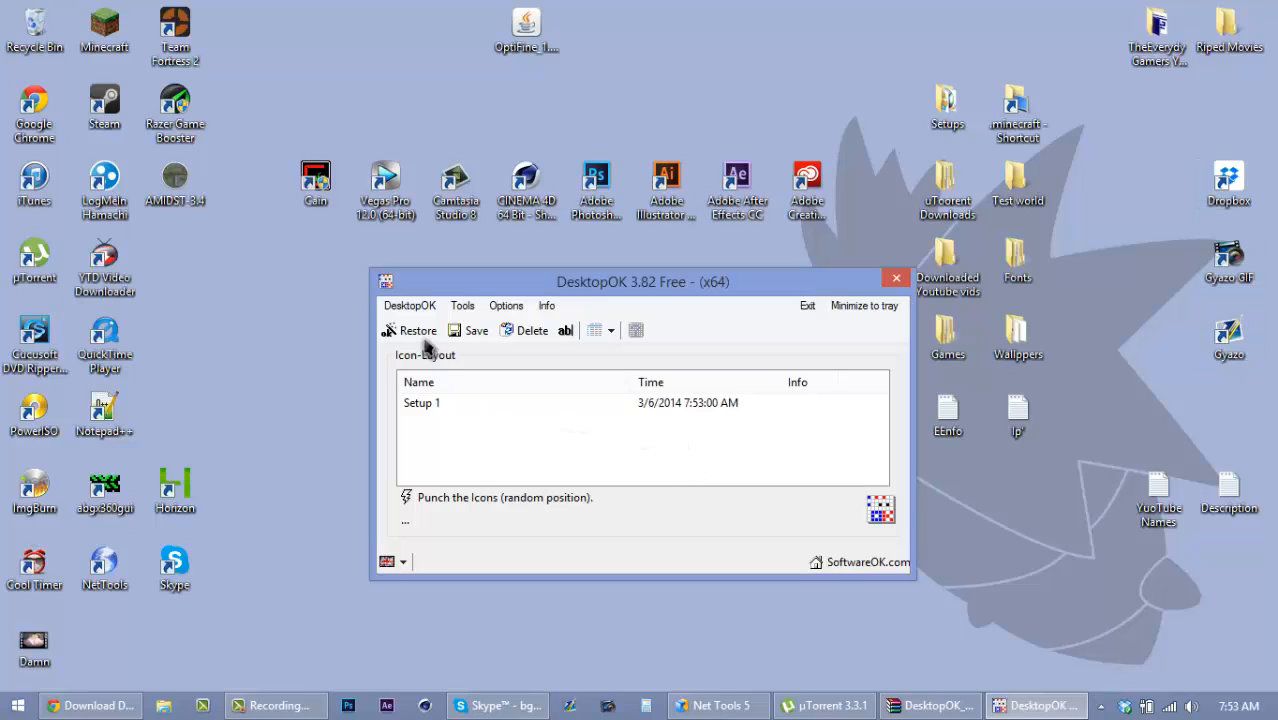
left_click(476, 330)
type("svszvs")
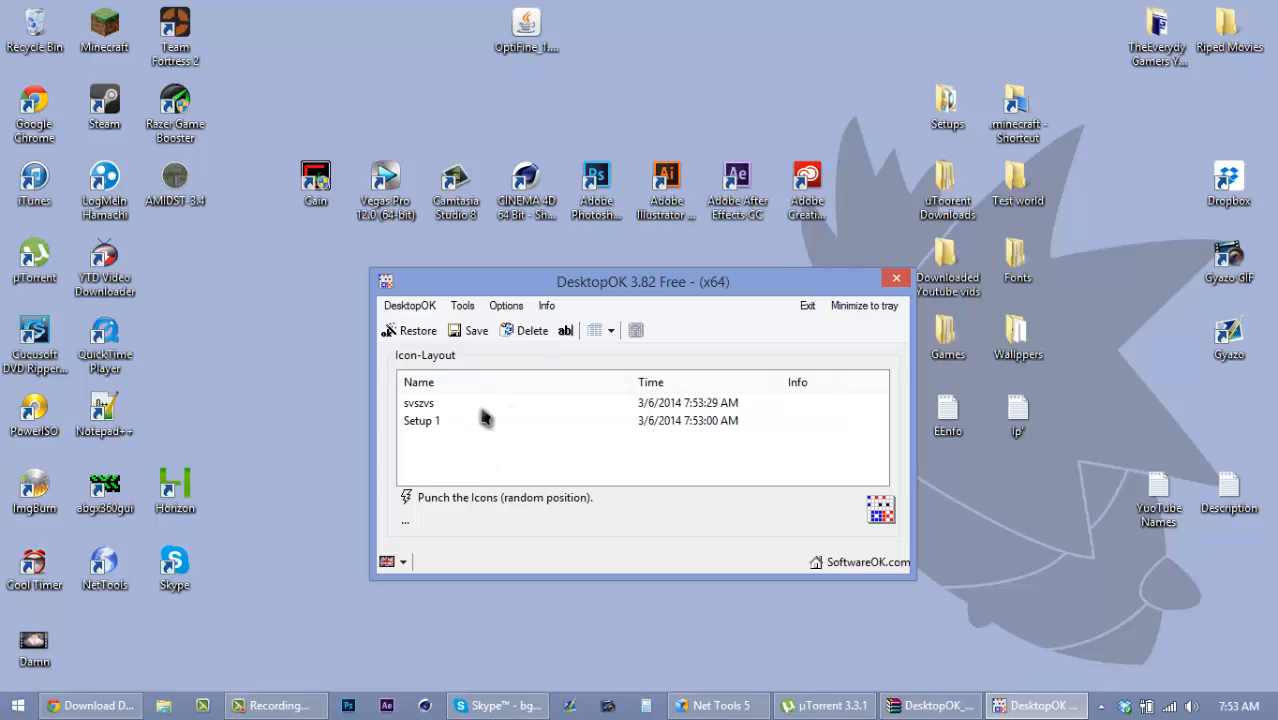
Step: Restore Setup 1, then restore the newer rearranged layout
left_click(420, 420)
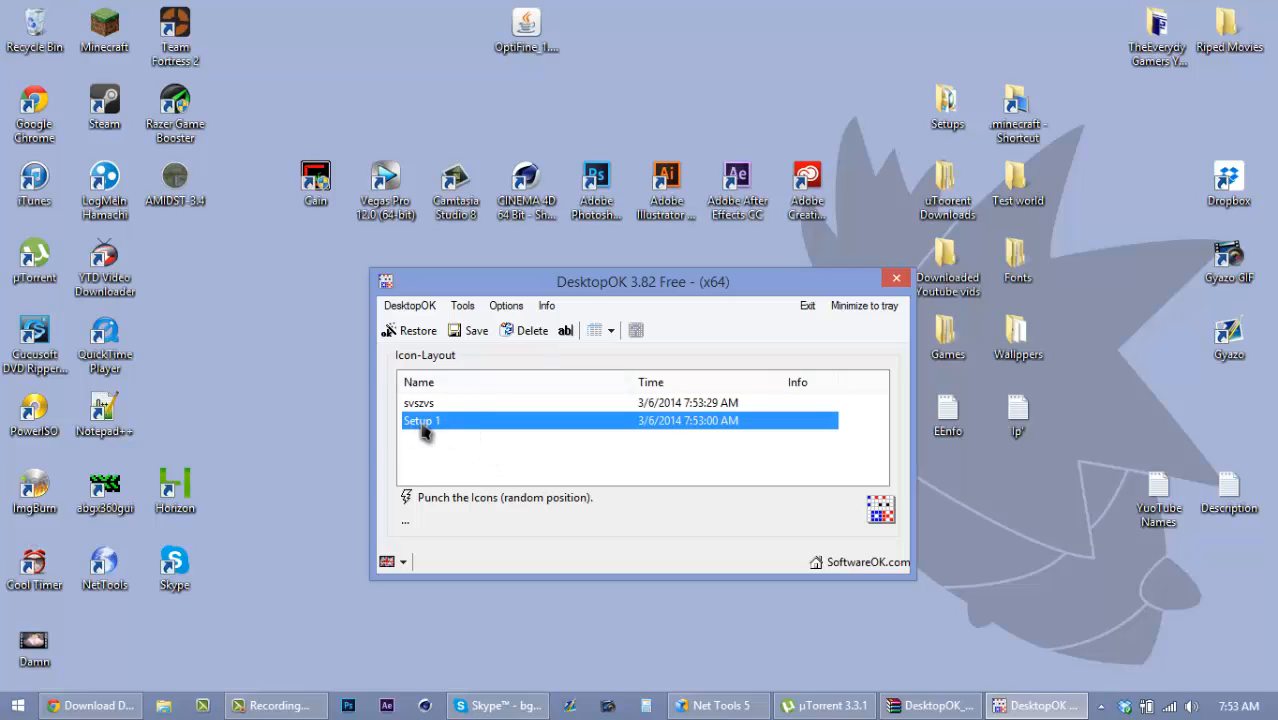
left_click(416, 330)
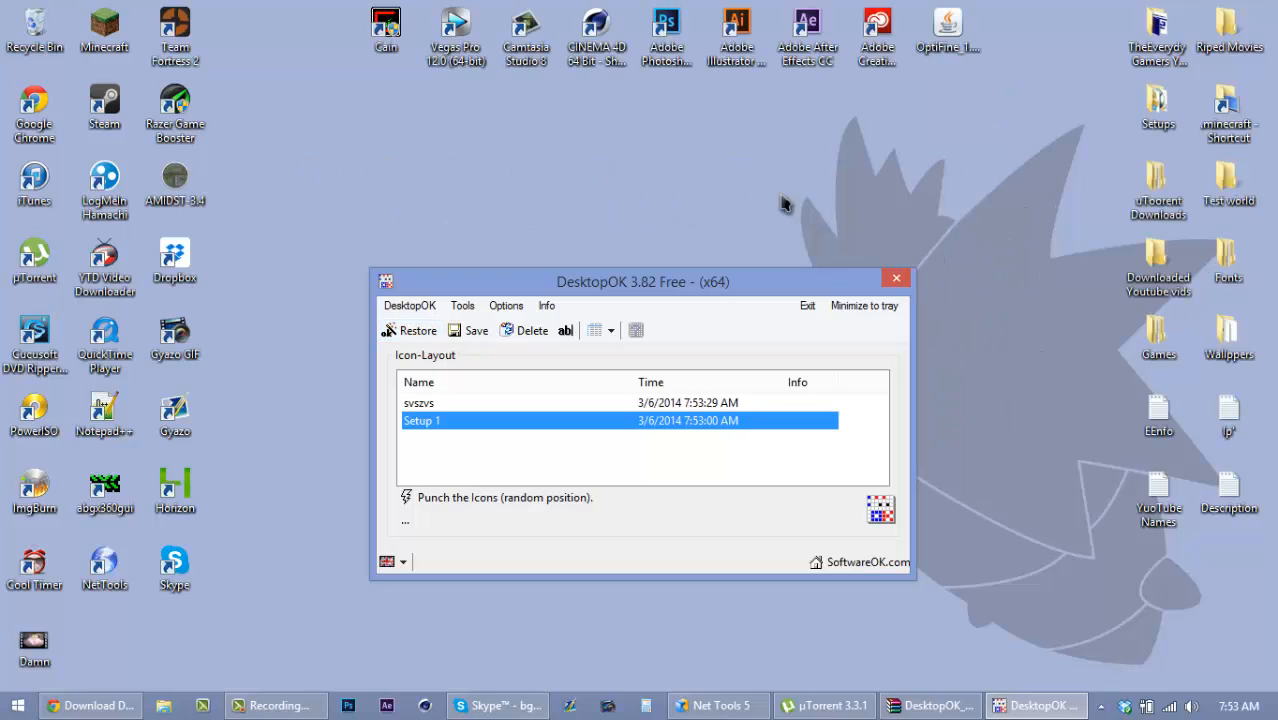
mouse_move(520, 410)
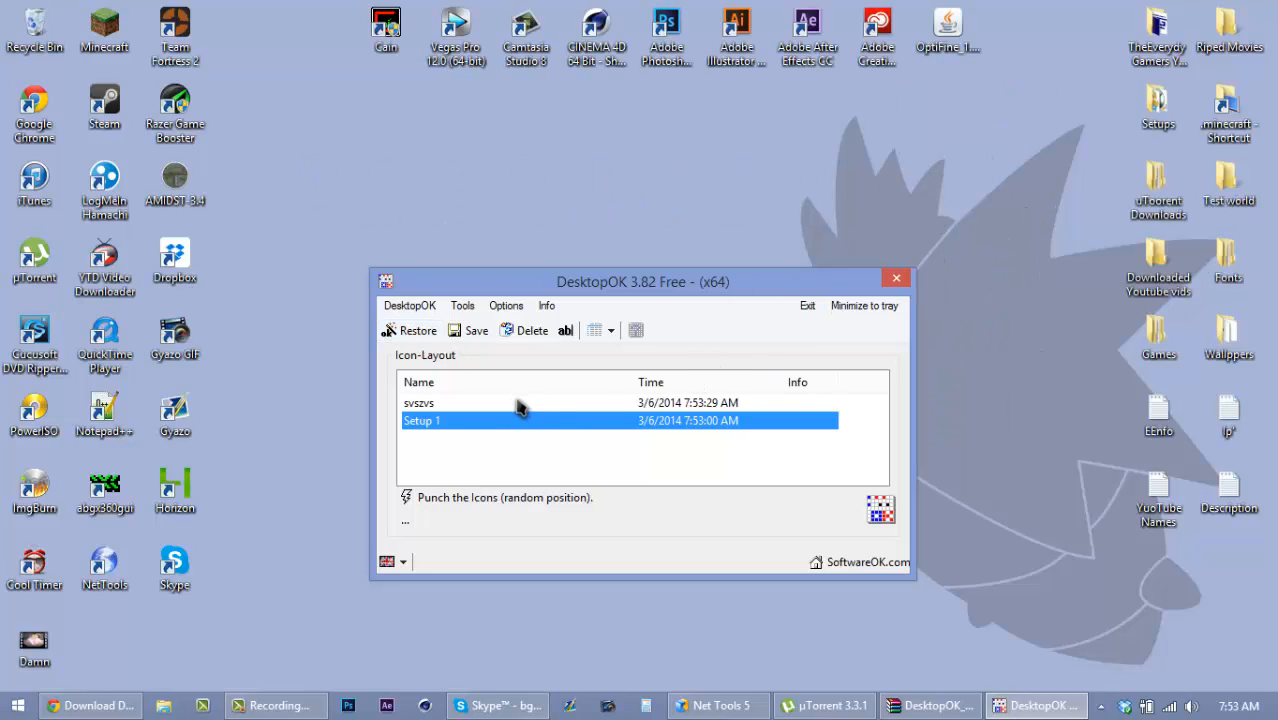
left_click(500, 402)
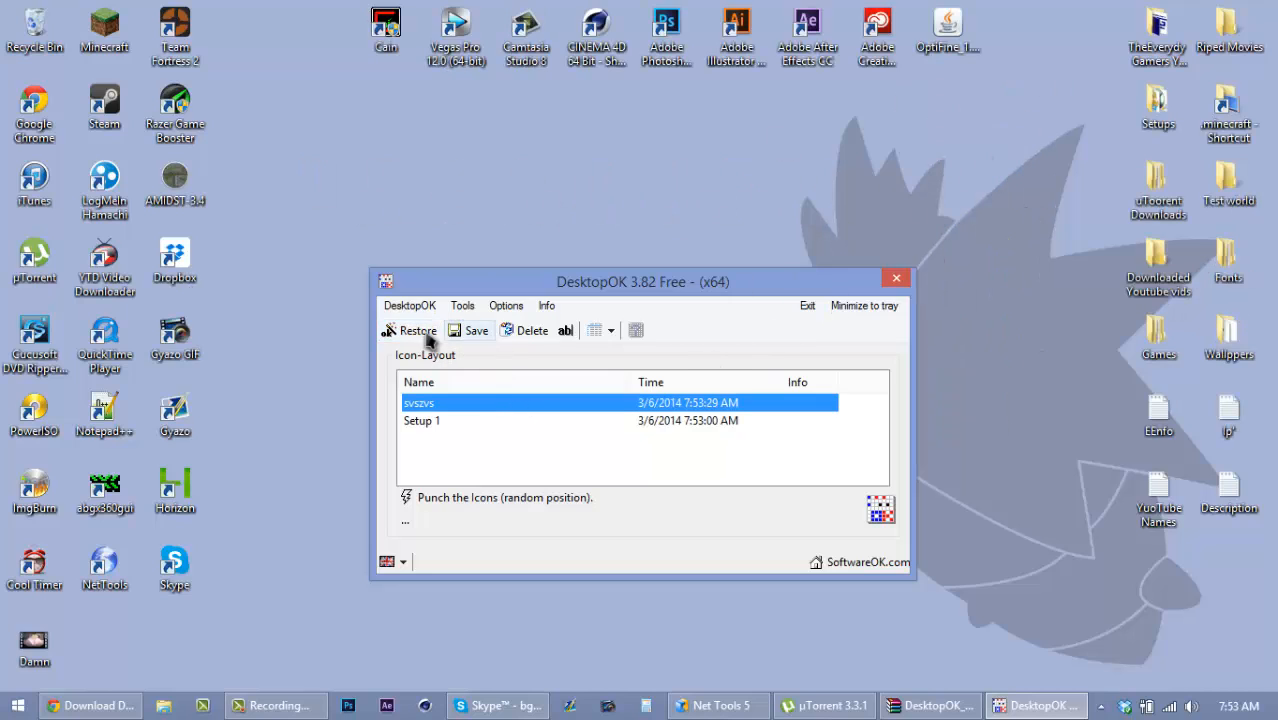
left_click(418, 330)
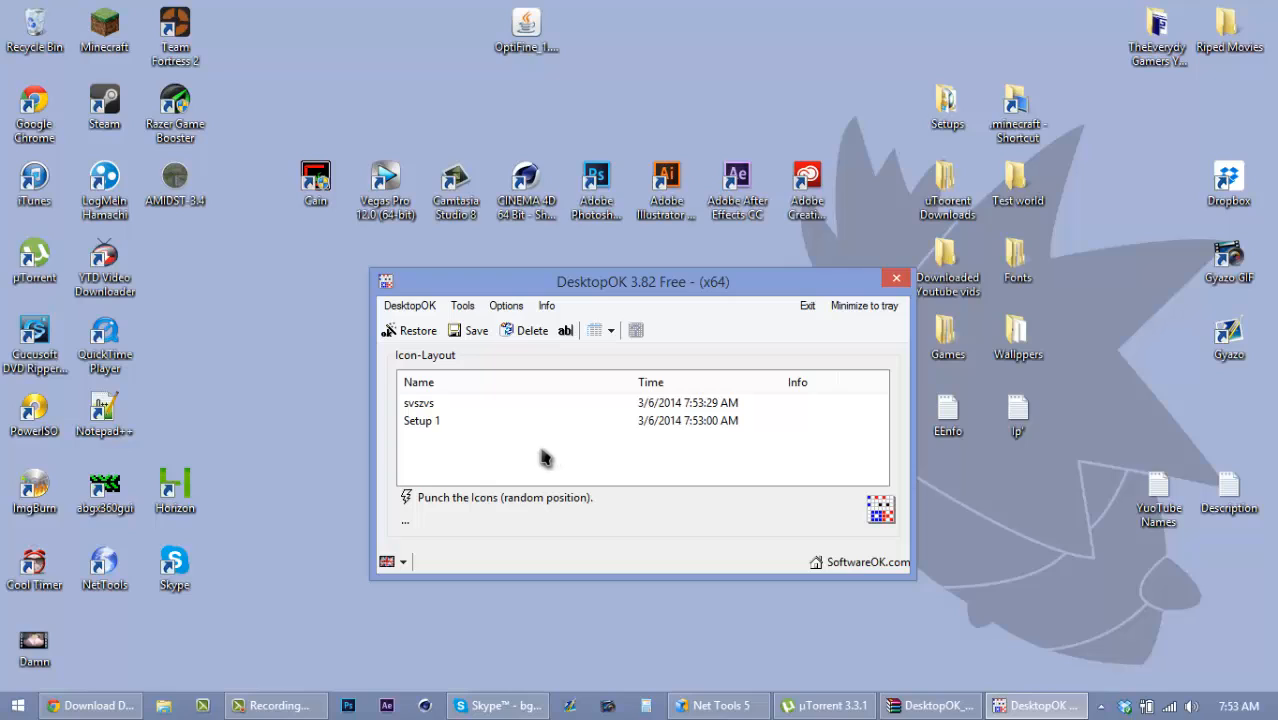
mouse_move(536, 462)
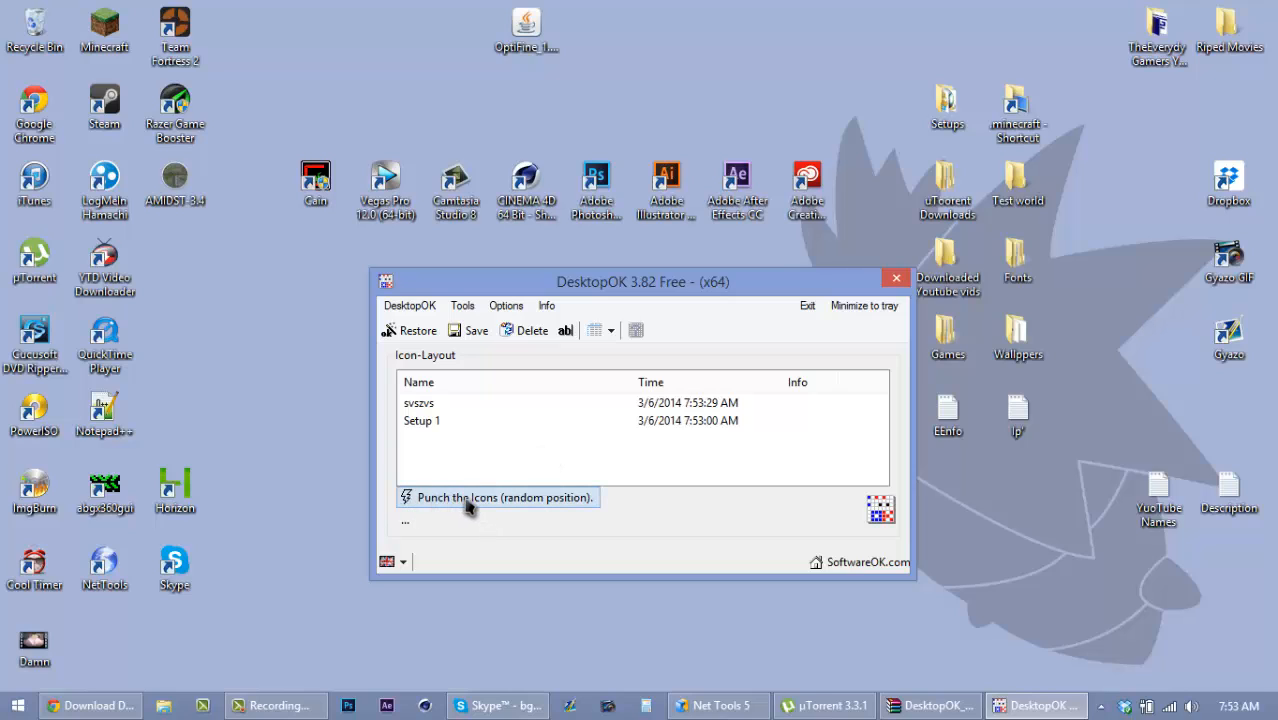
mouse_move(530, 510)
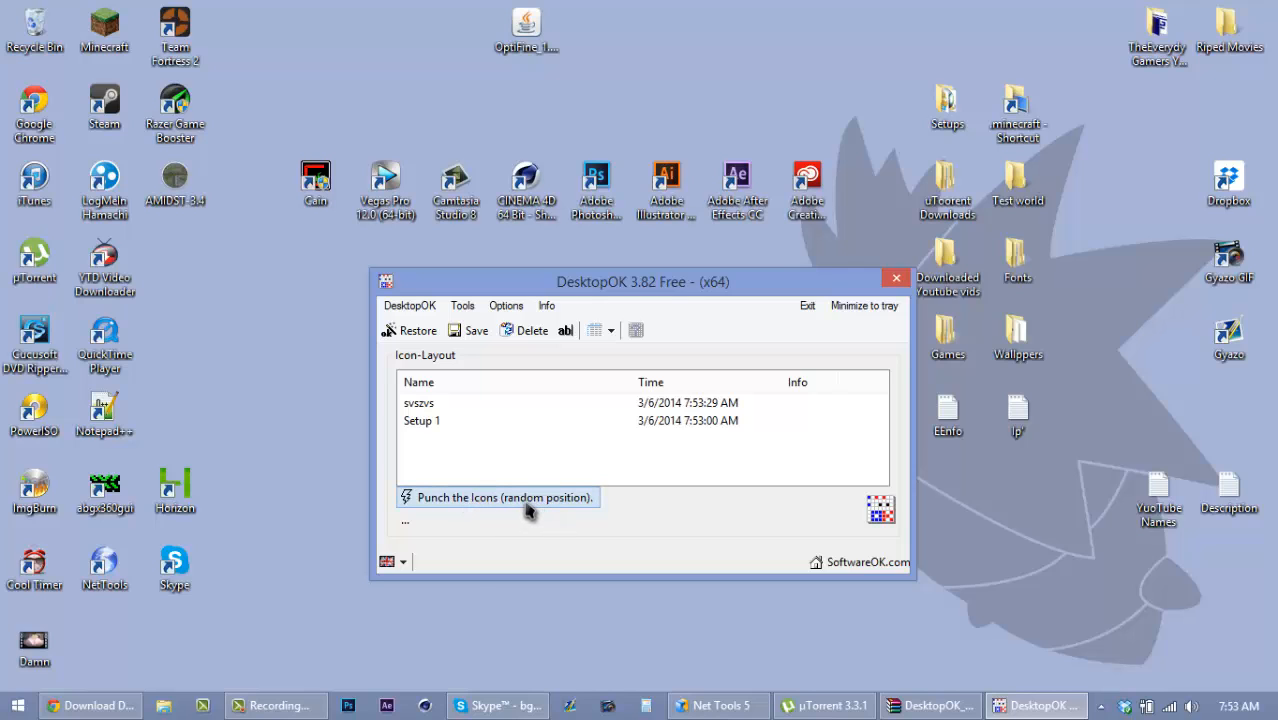
Step: Punch the icons into random positions, confirming with Yes
left_click(504, 496)
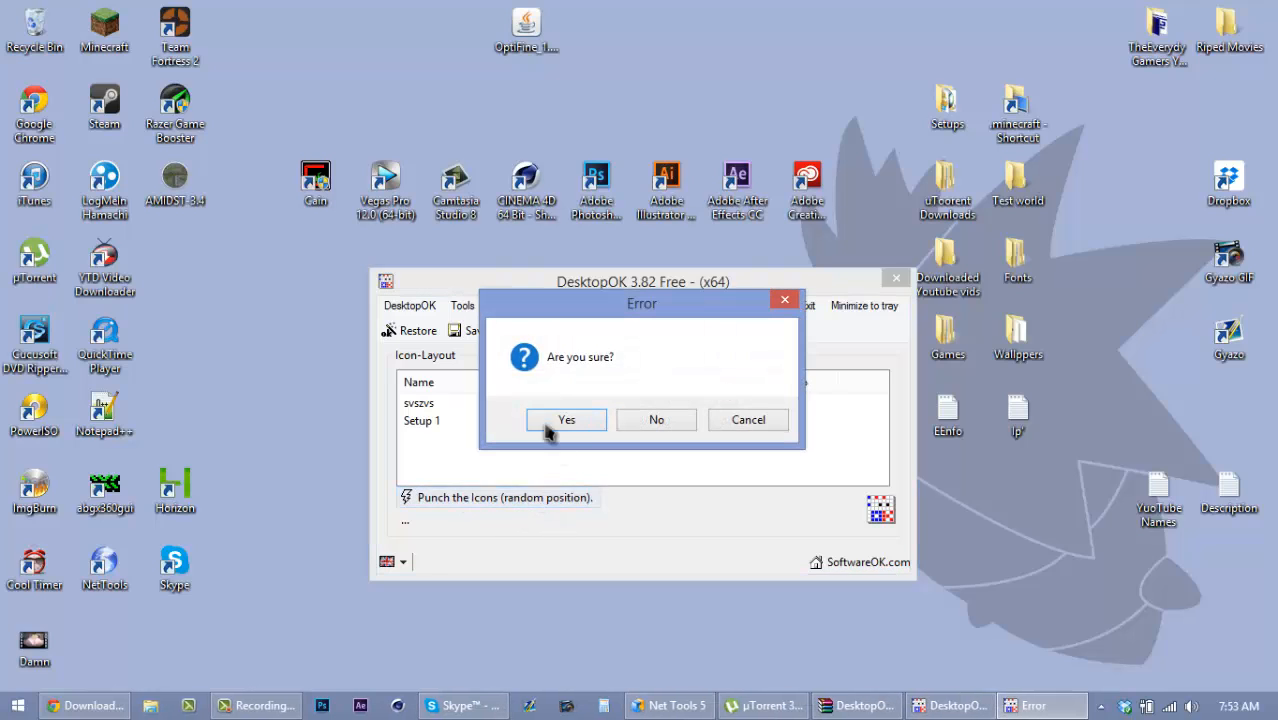
left_click(568, 420)
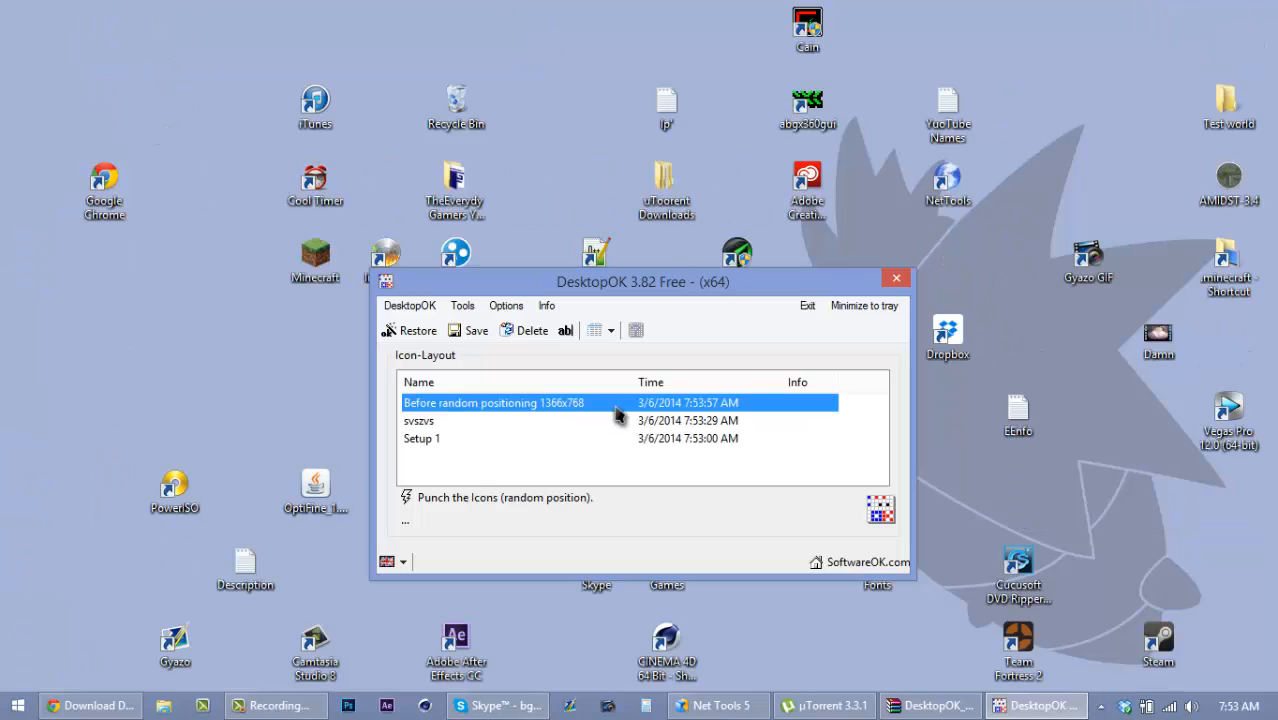
mouse_move(890, 298)
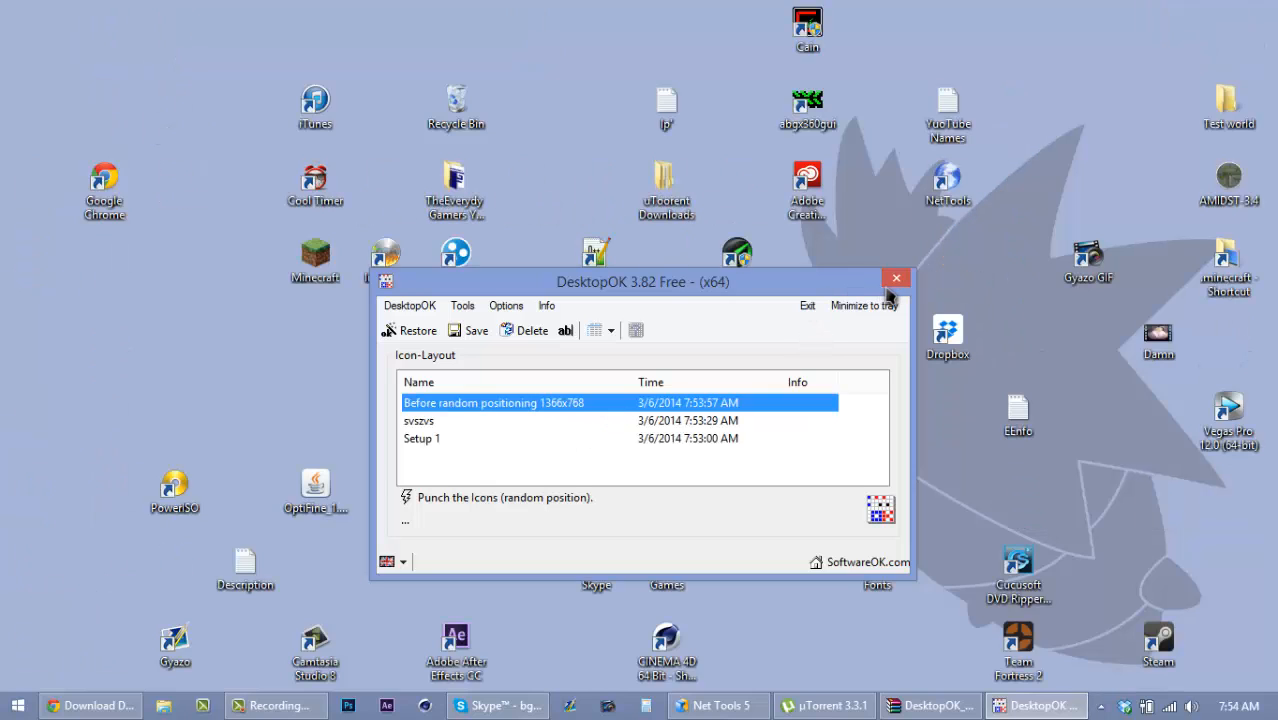
mouse_move(630, 364)
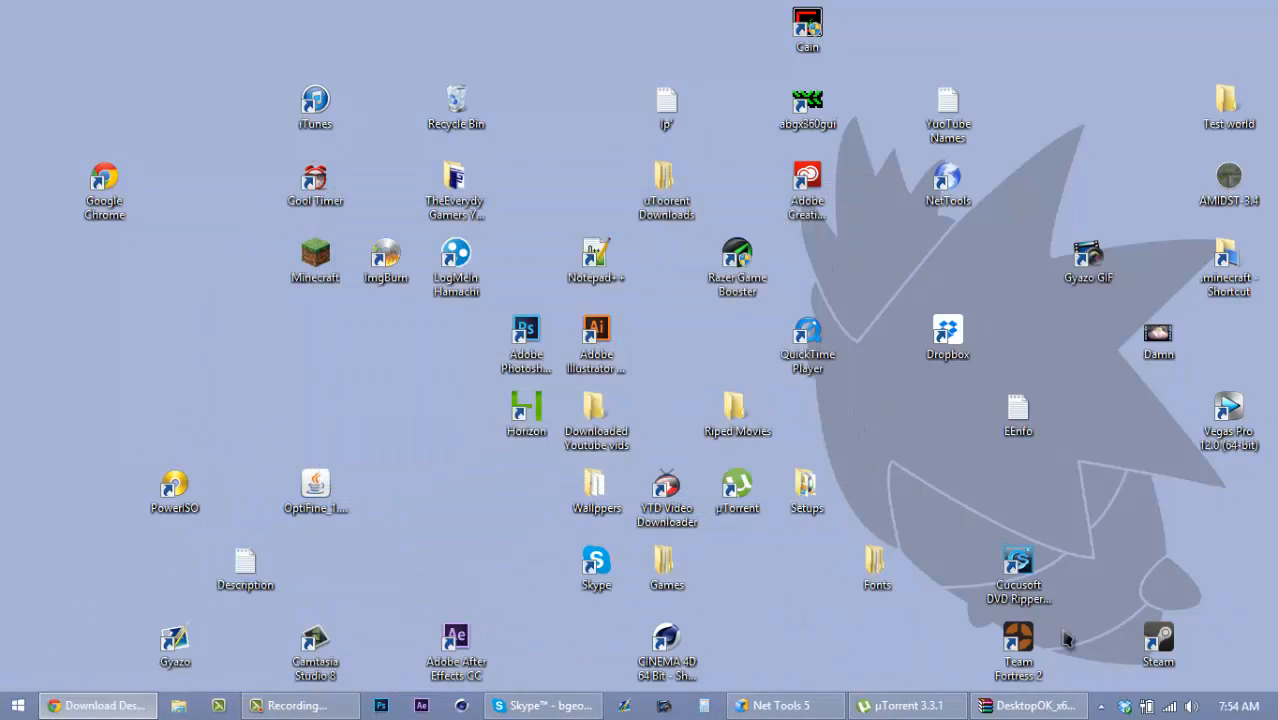
Step: Restore the Setup 1 layout from DesktopOK's tray icon menu
left_click(1100, 704)
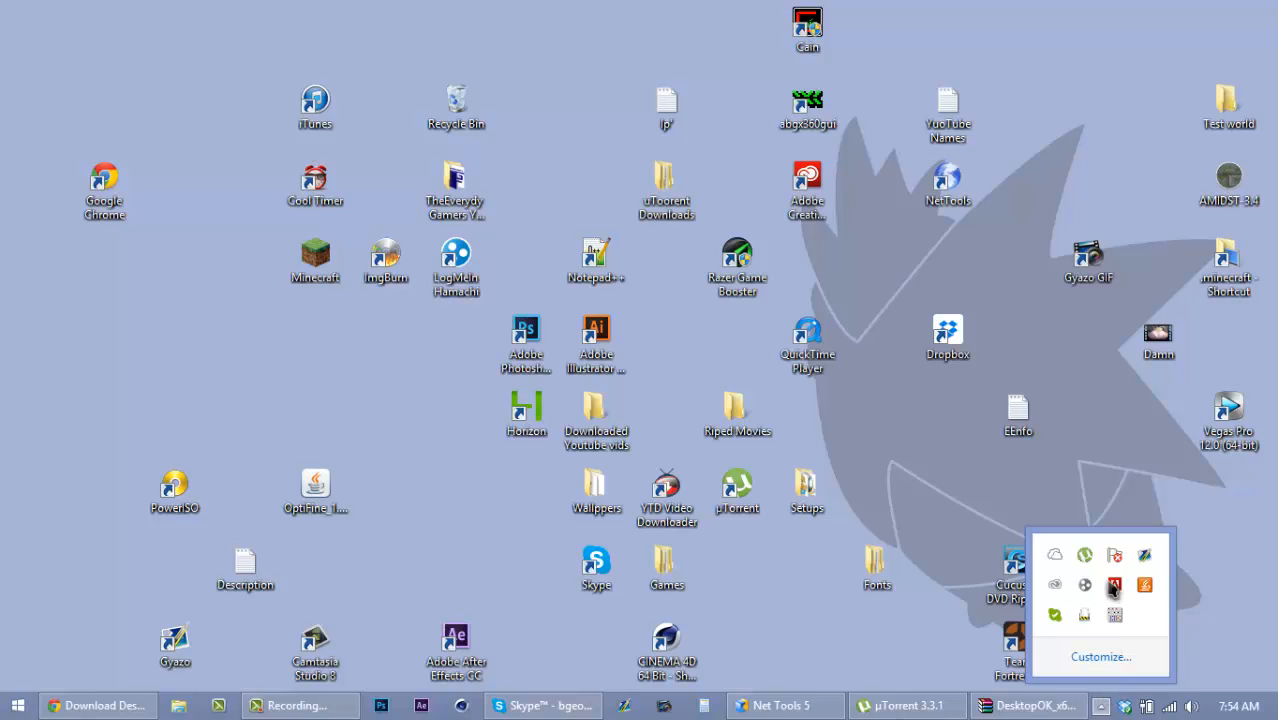
right_click(1114, 584)
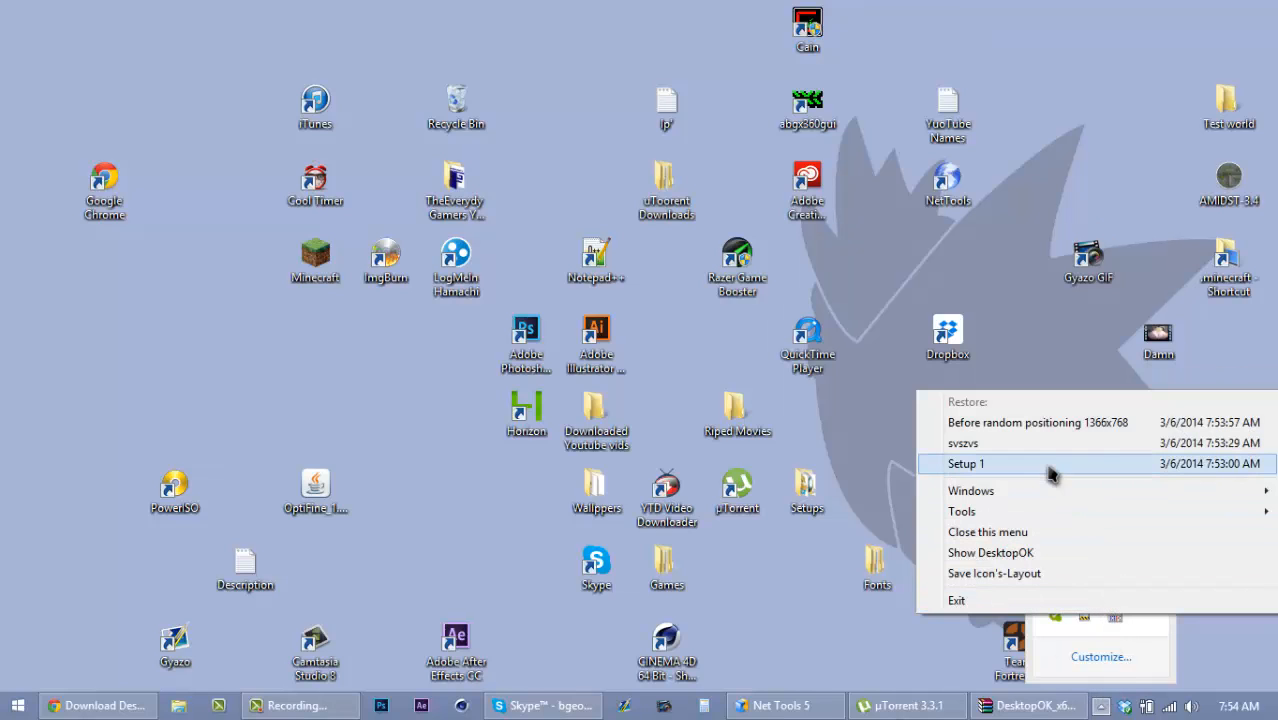
left_click(966, 464)
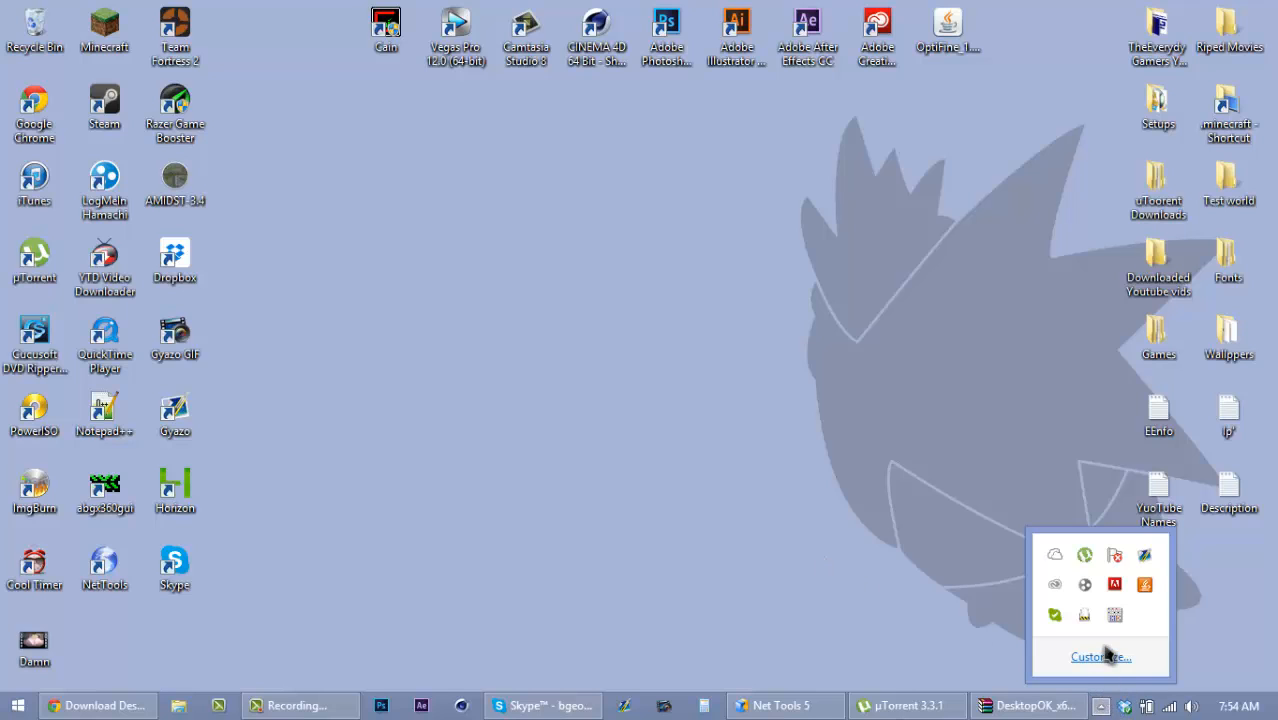
Step: Restore the svsvs layout from the tray menu and bring the DesktopOK window back
right_click(1112, 616)
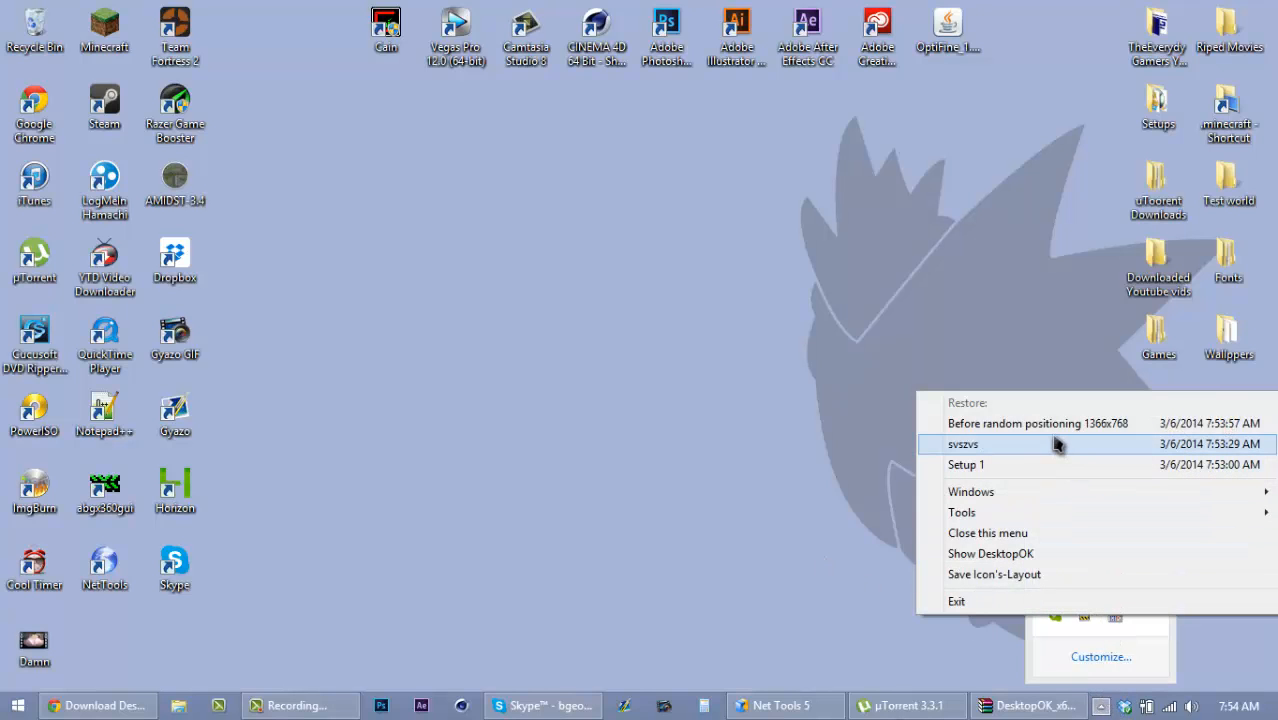
left_click(1038, 424)
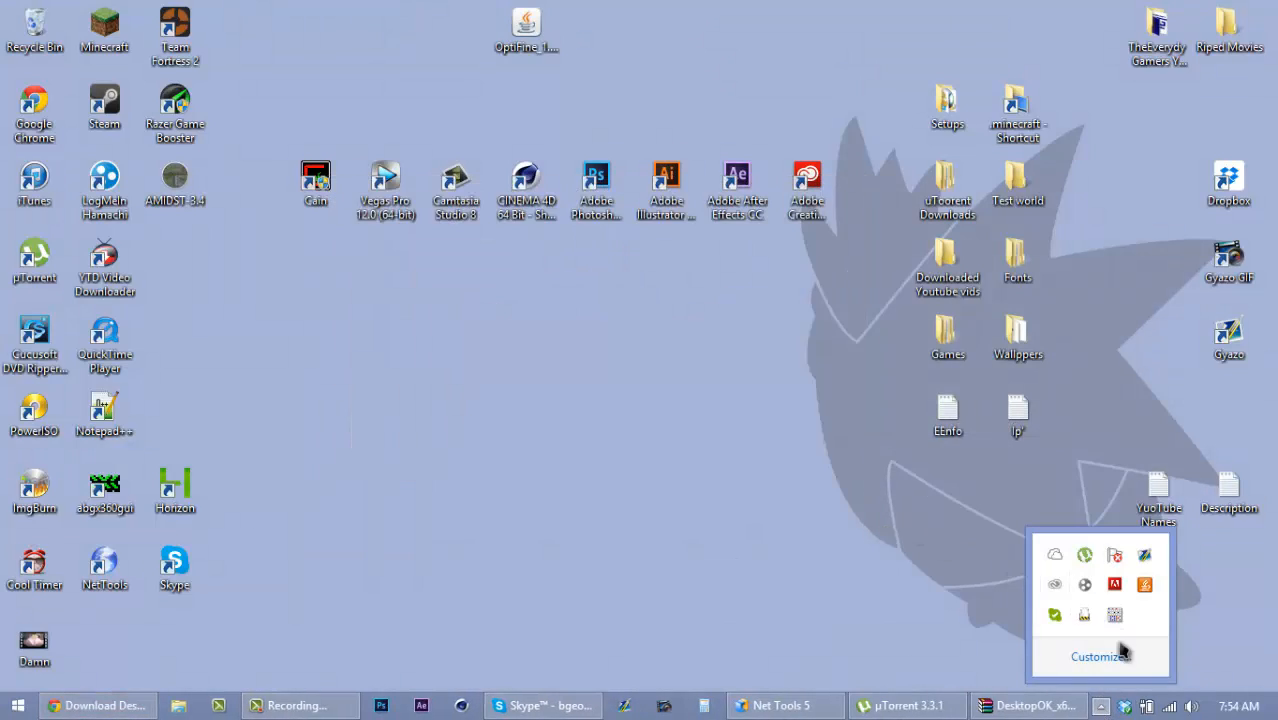
left_click(1030, 704)
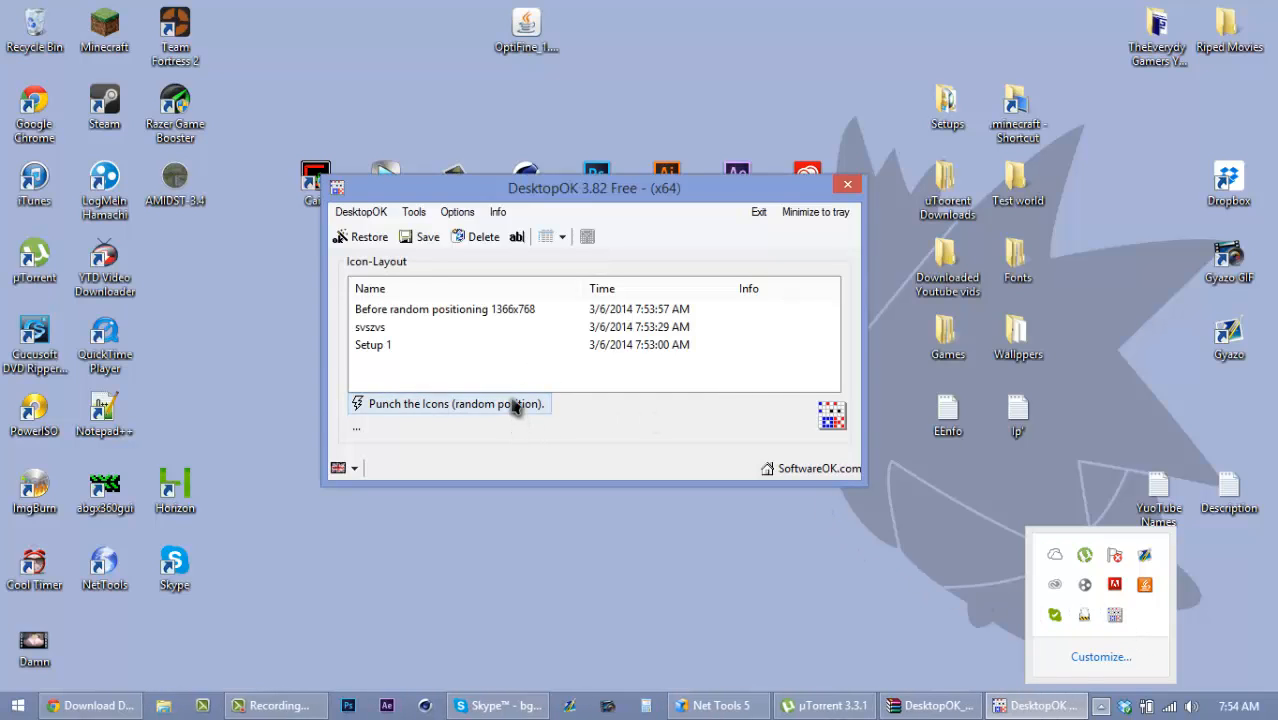
Step: Punch the icons randomly again and browse the Options auto-save settings
left_click(454, 404)
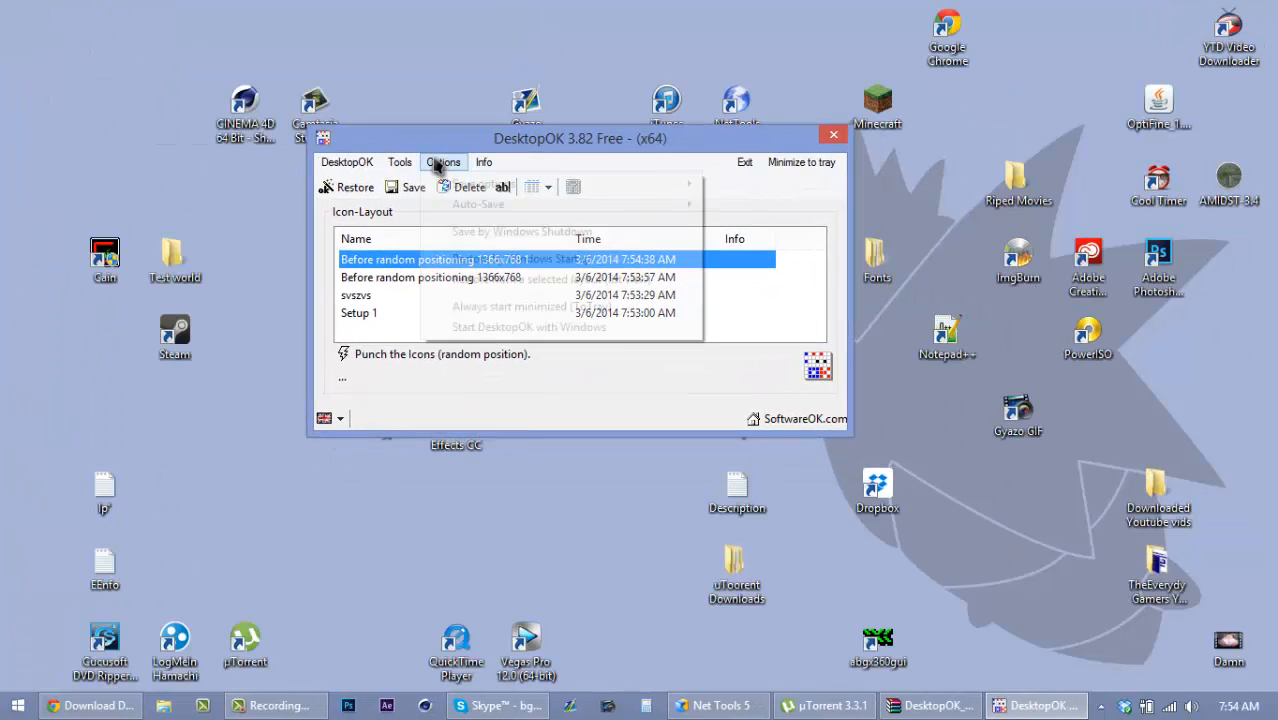
left_click(484, 184)
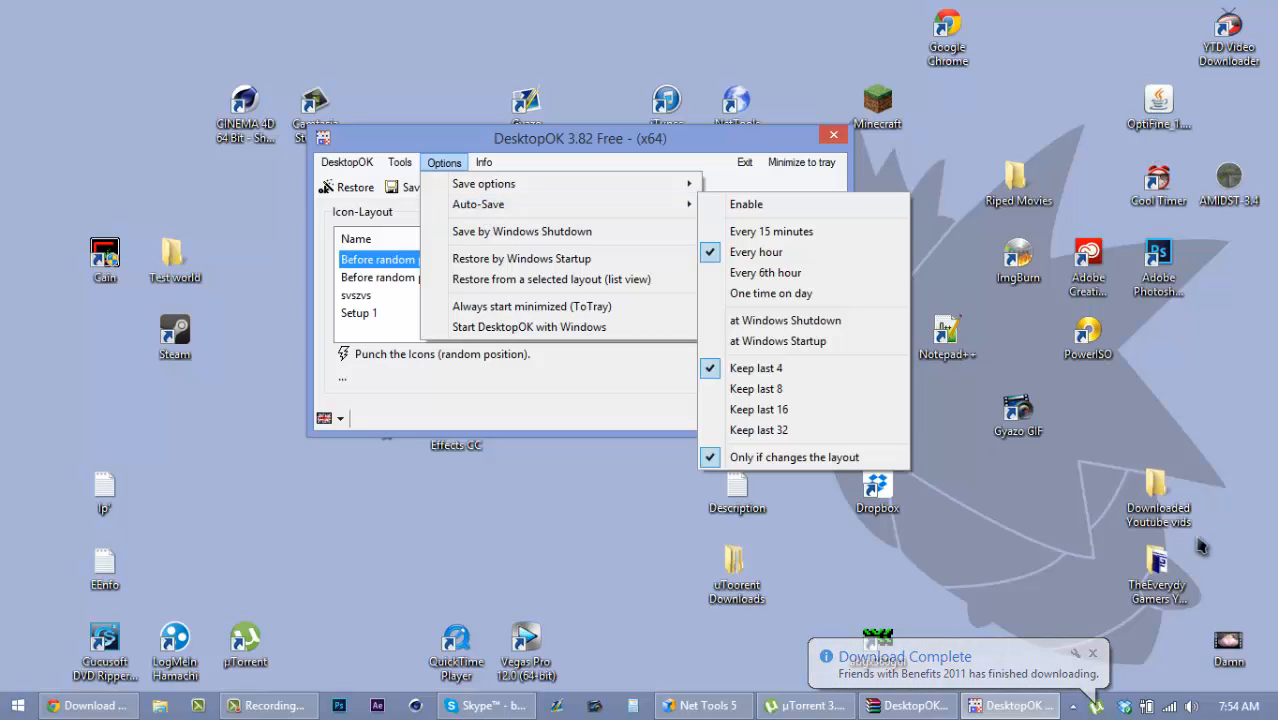
mouse_move(478, 204)
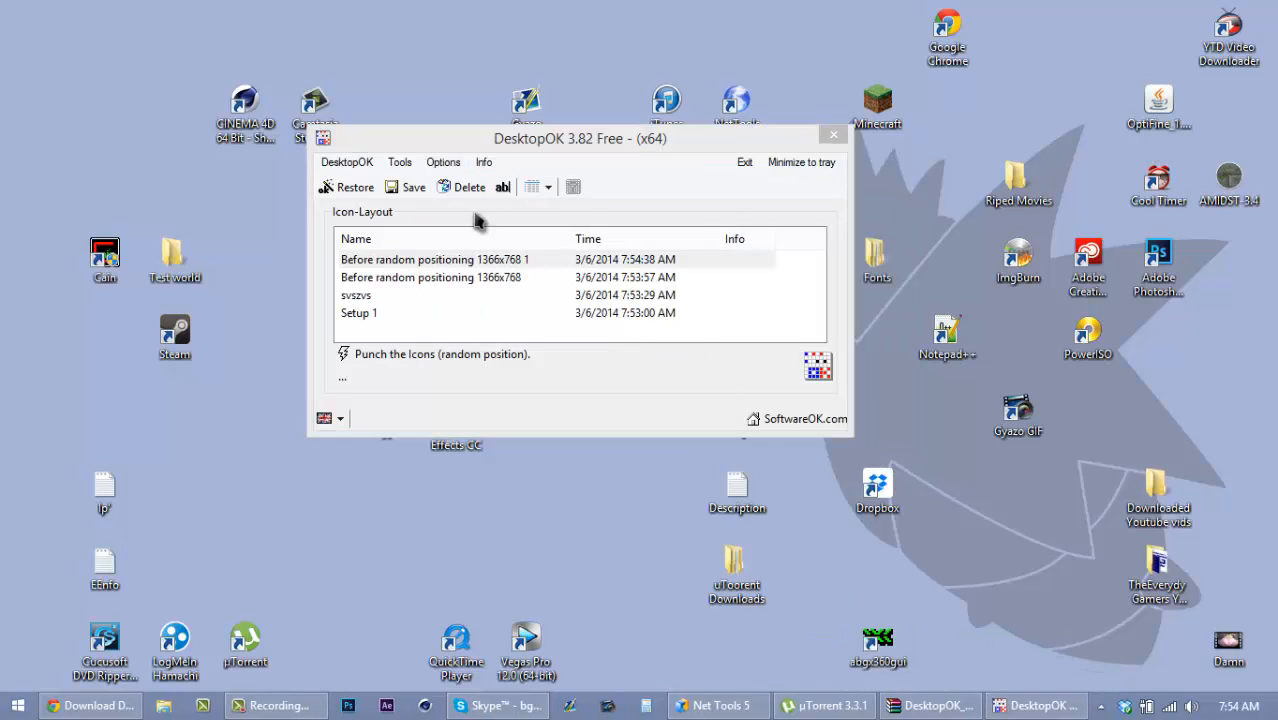
Step: Enable auto-save at Windows Shutdown under Options > Auto-Save and verify the check mark
left_click(444, 162)
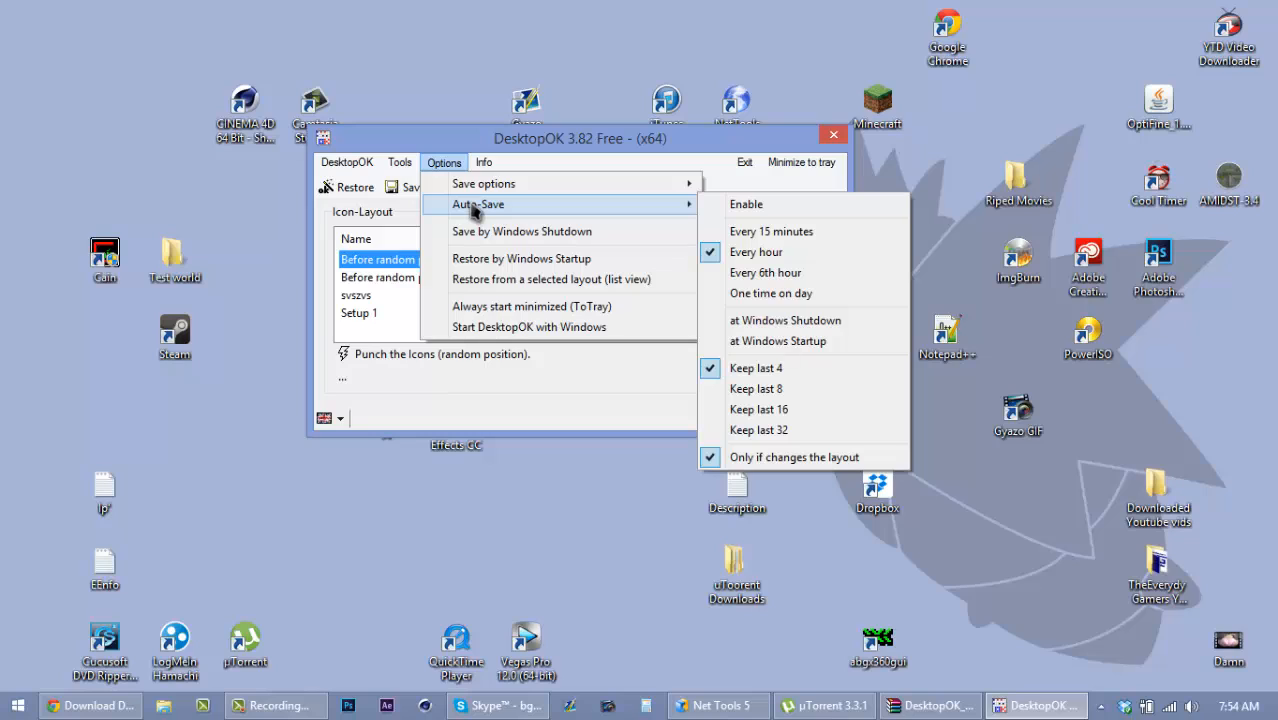
mouse_move(796, 292)
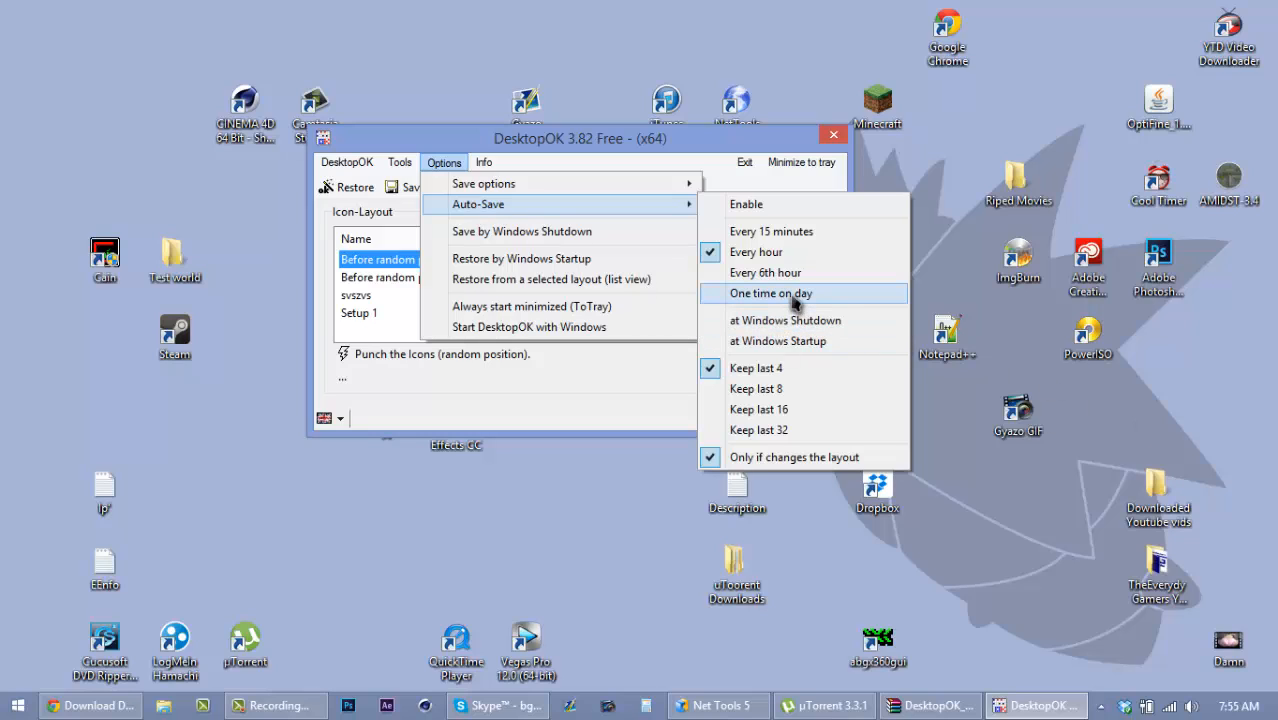
mouse_move(792, 340)
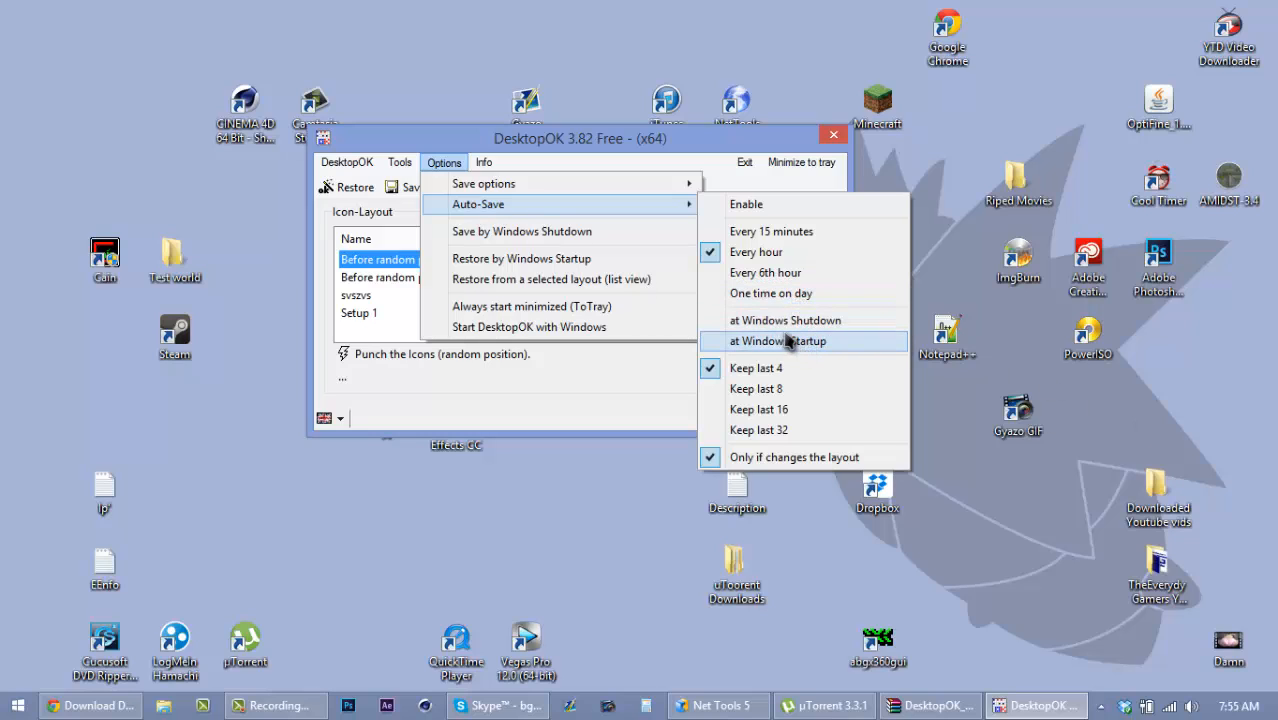
mouse_move(788, 368)
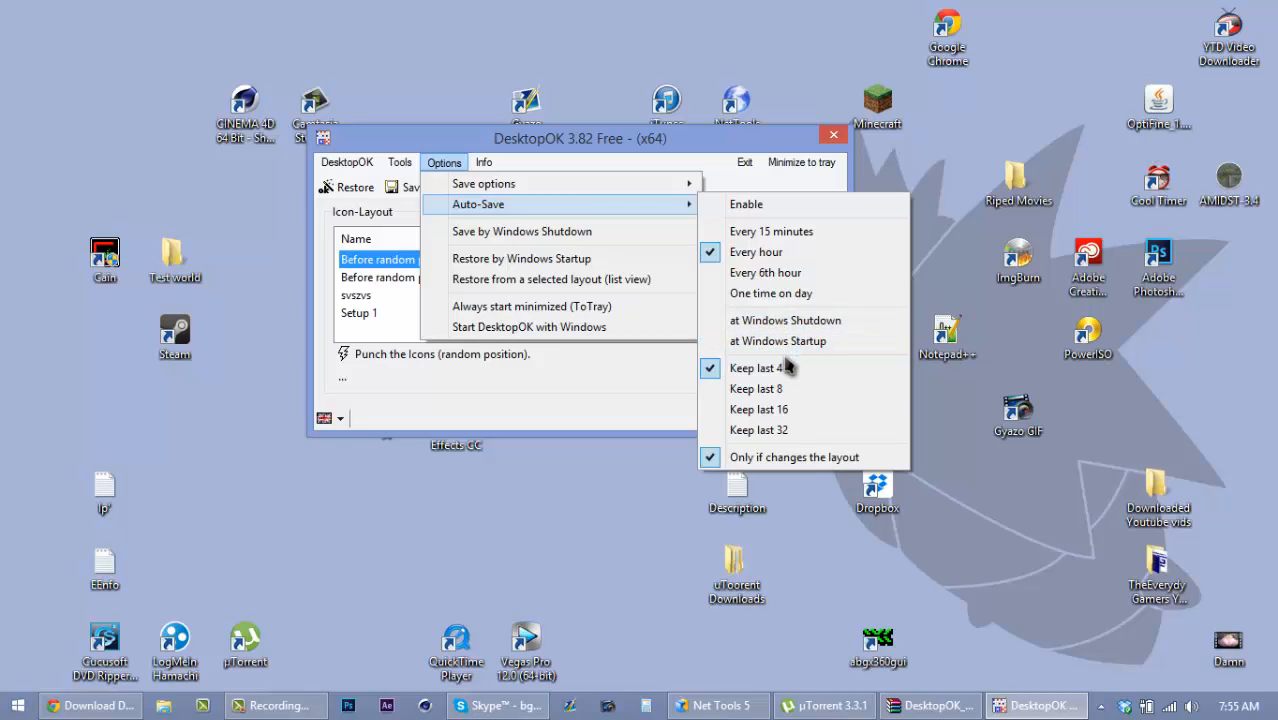
left_click(786, 320)
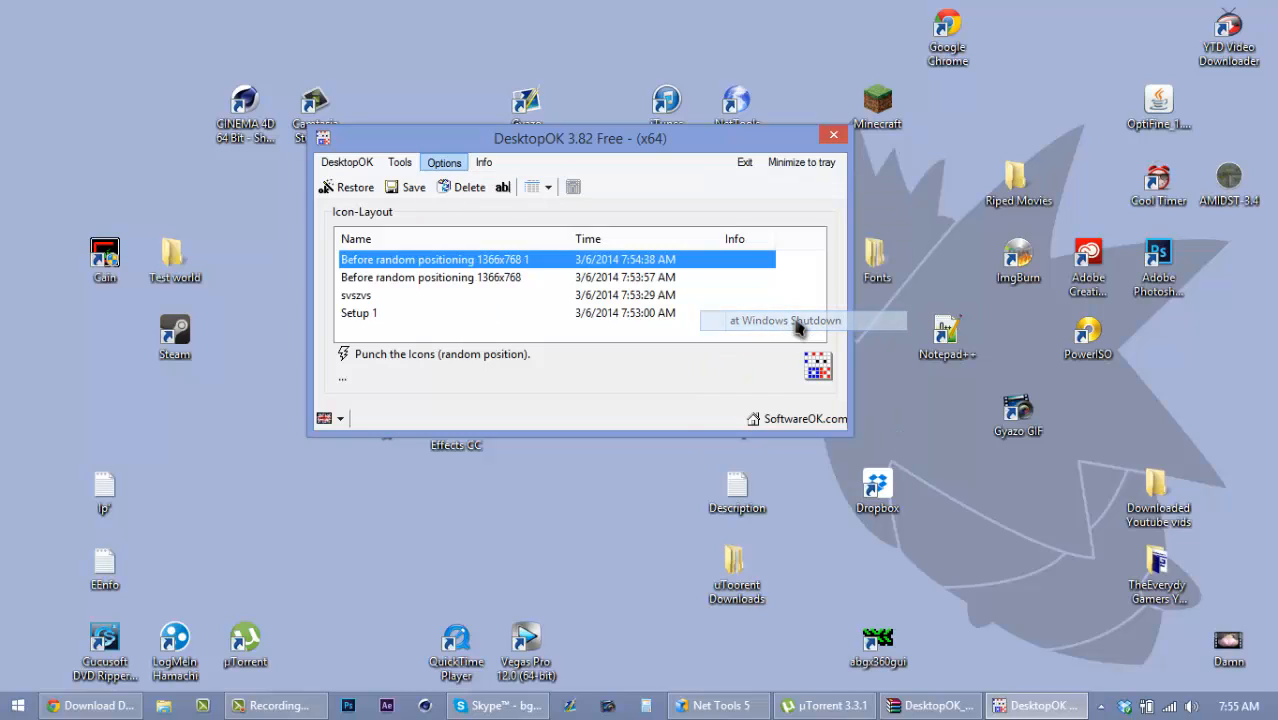
left_click(444, 162)
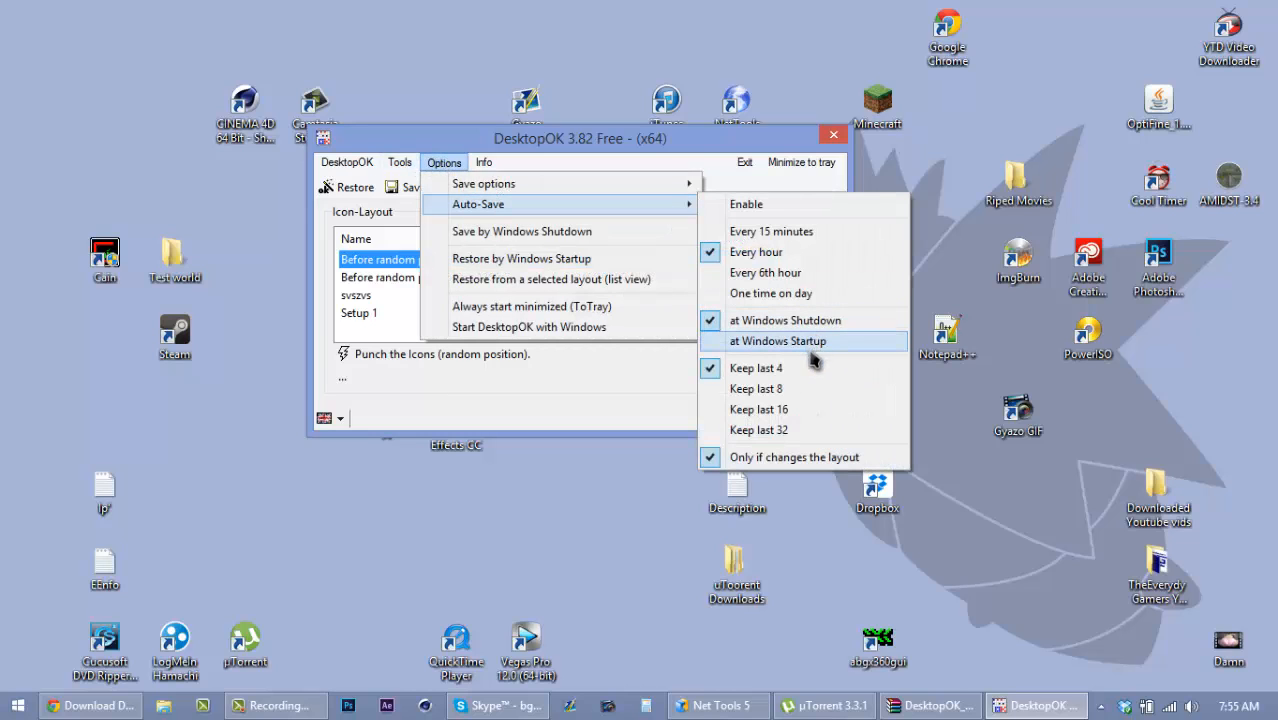
mouse_move(810, 388)
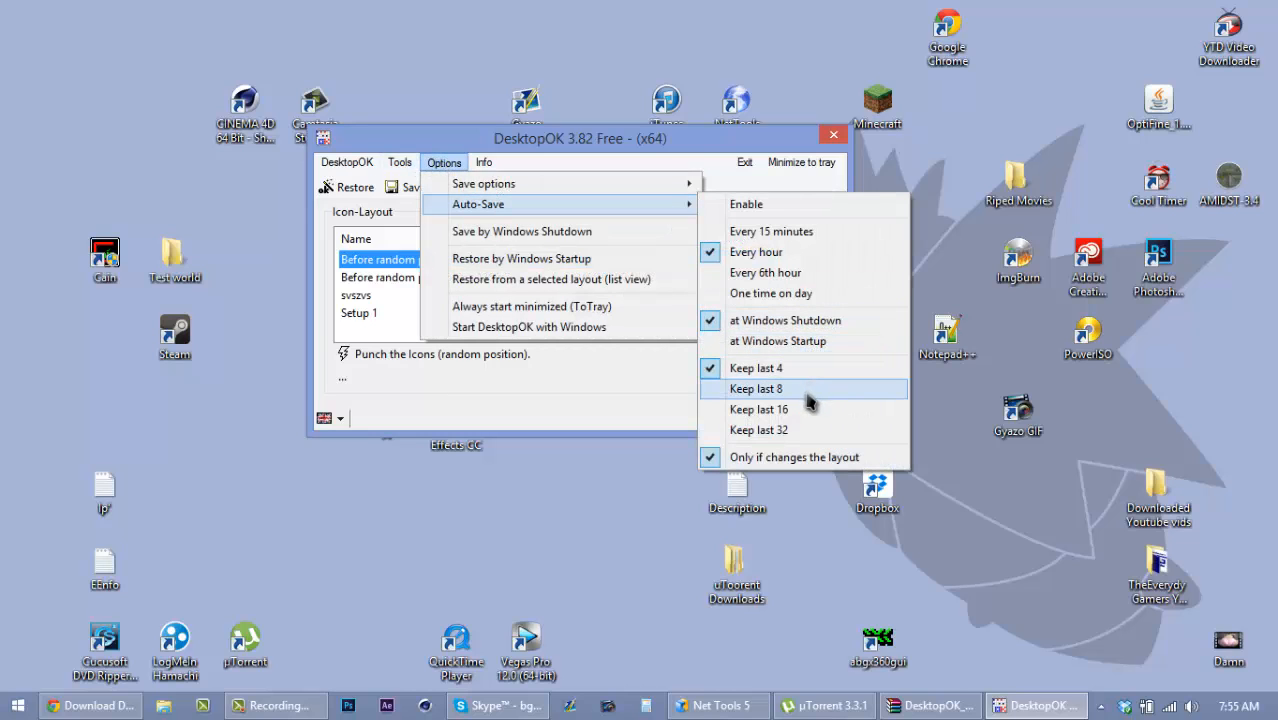
mouse_move(770, 412)
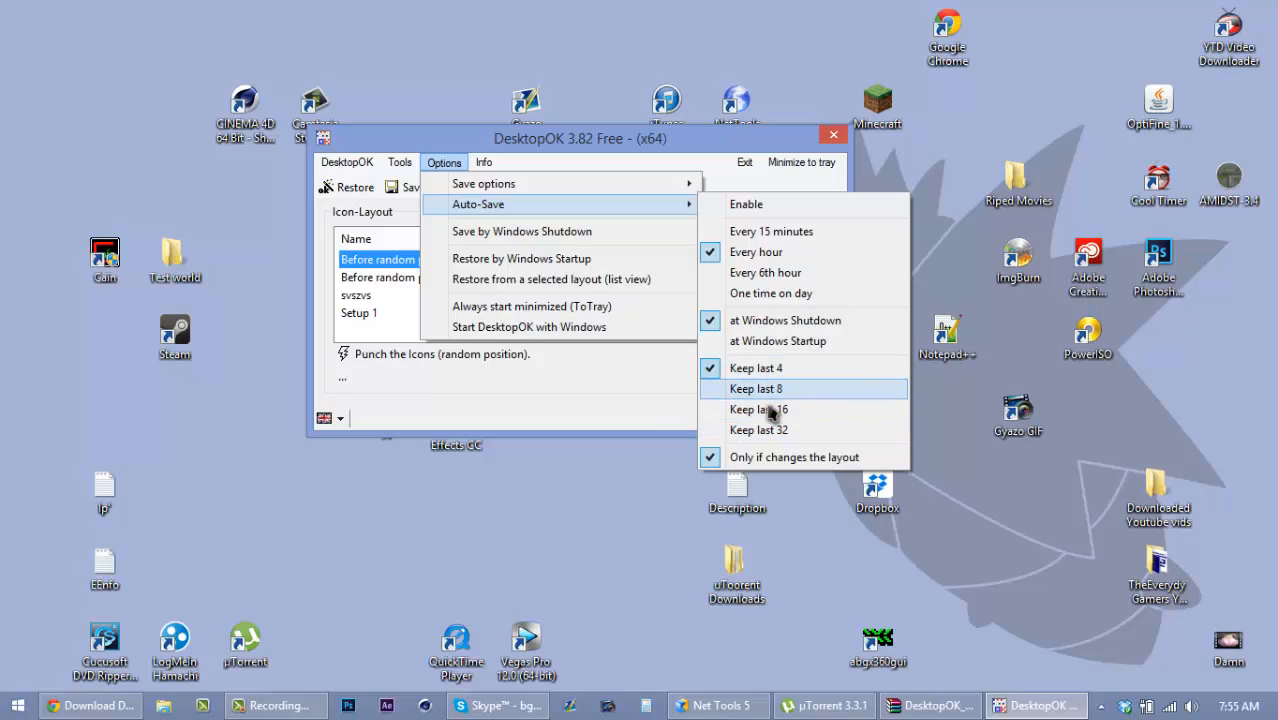
mouse_move(780, 408)
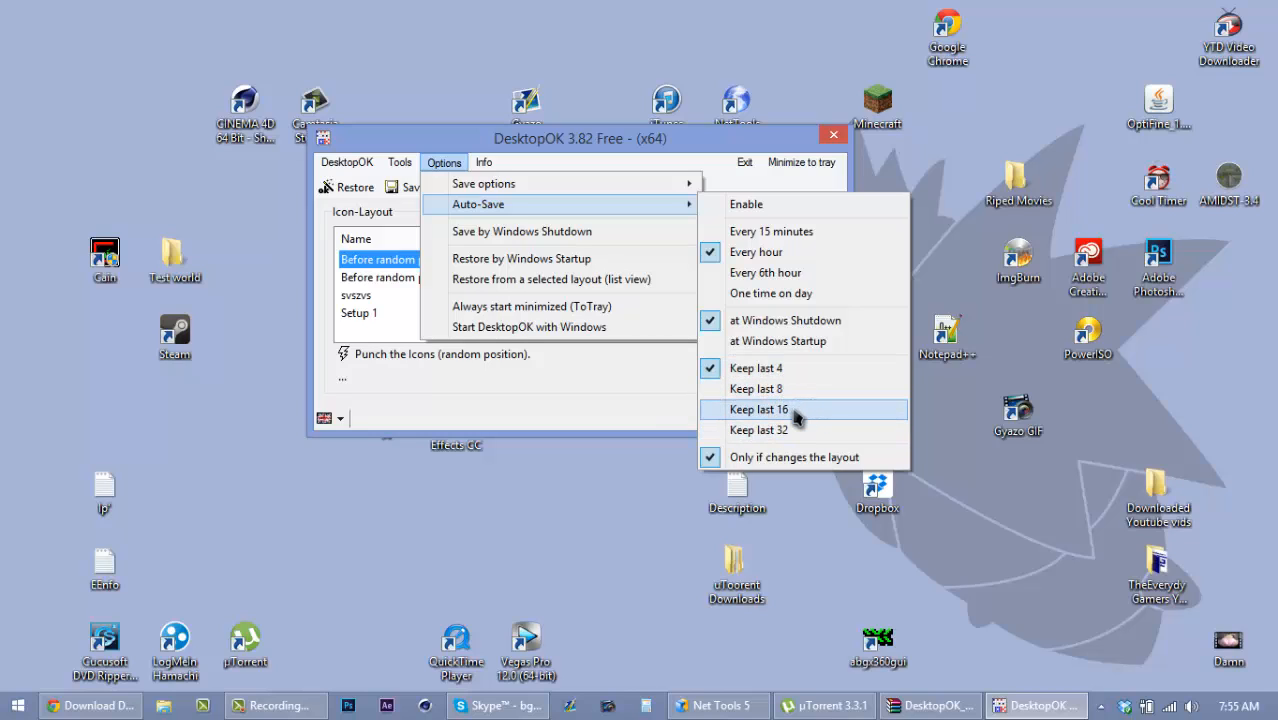
mouse_move(660, 318)
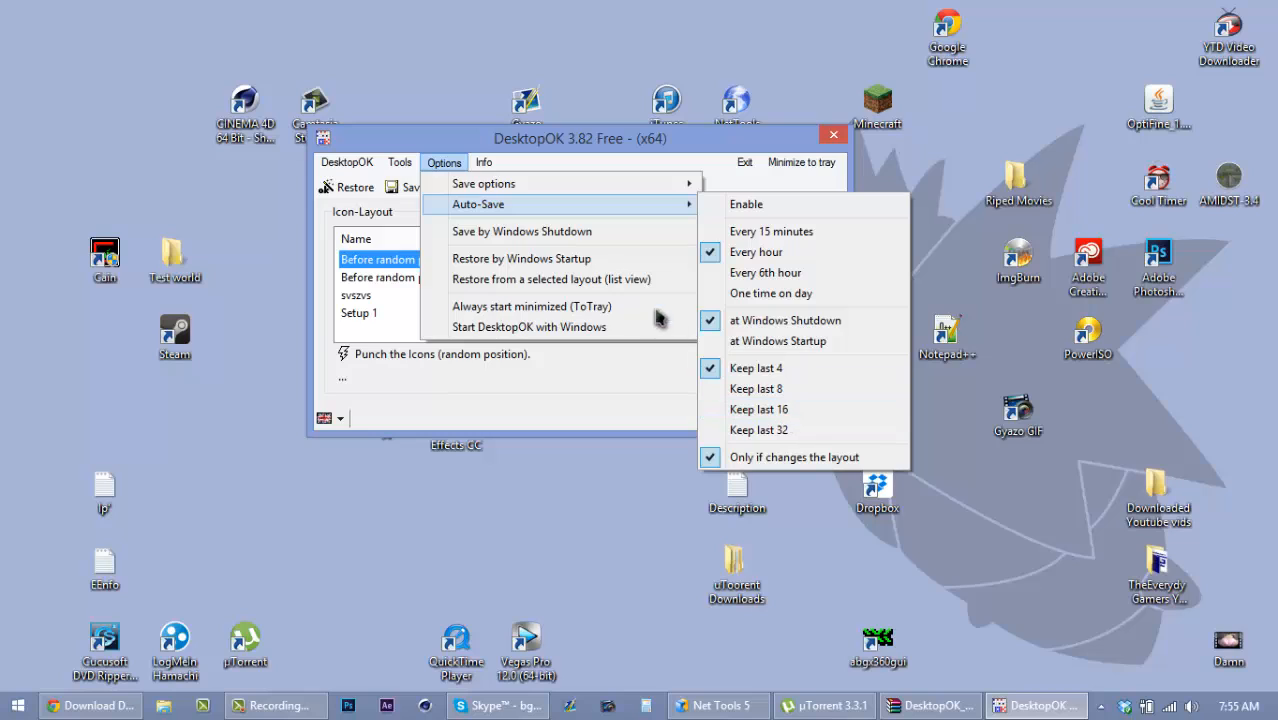
mouse_move(520, 232)
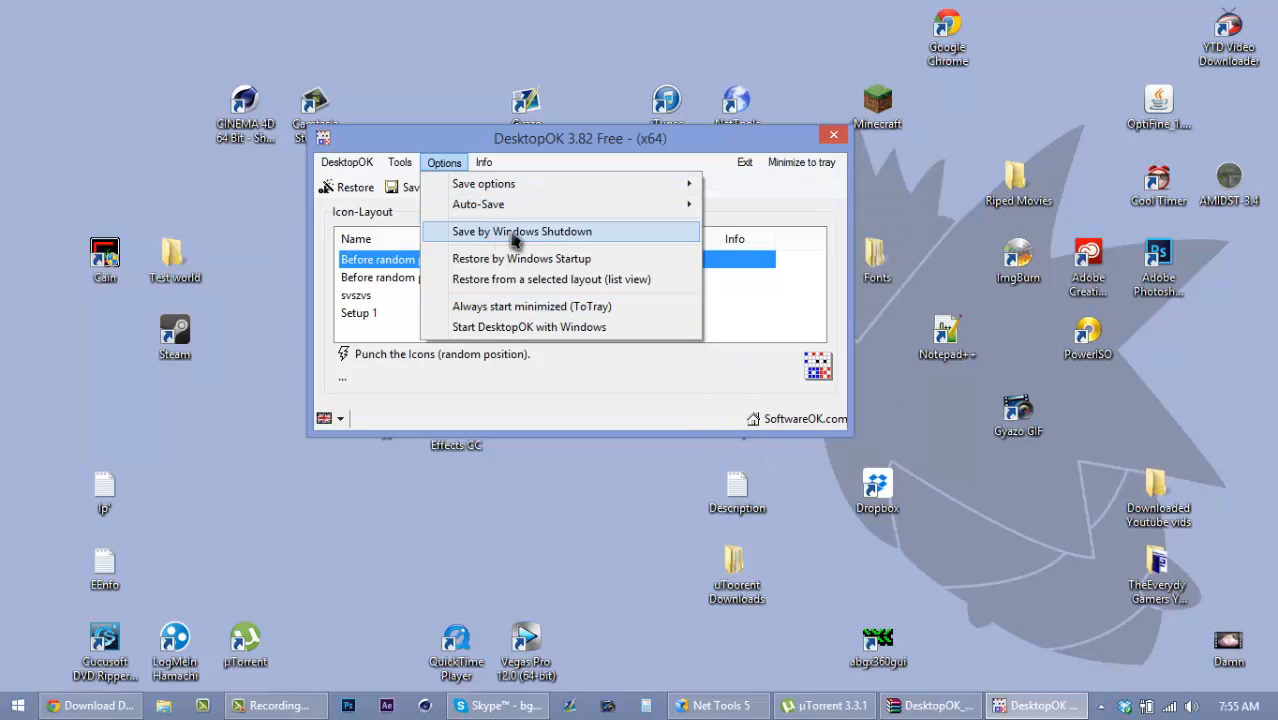
mouse_move(568, 218)
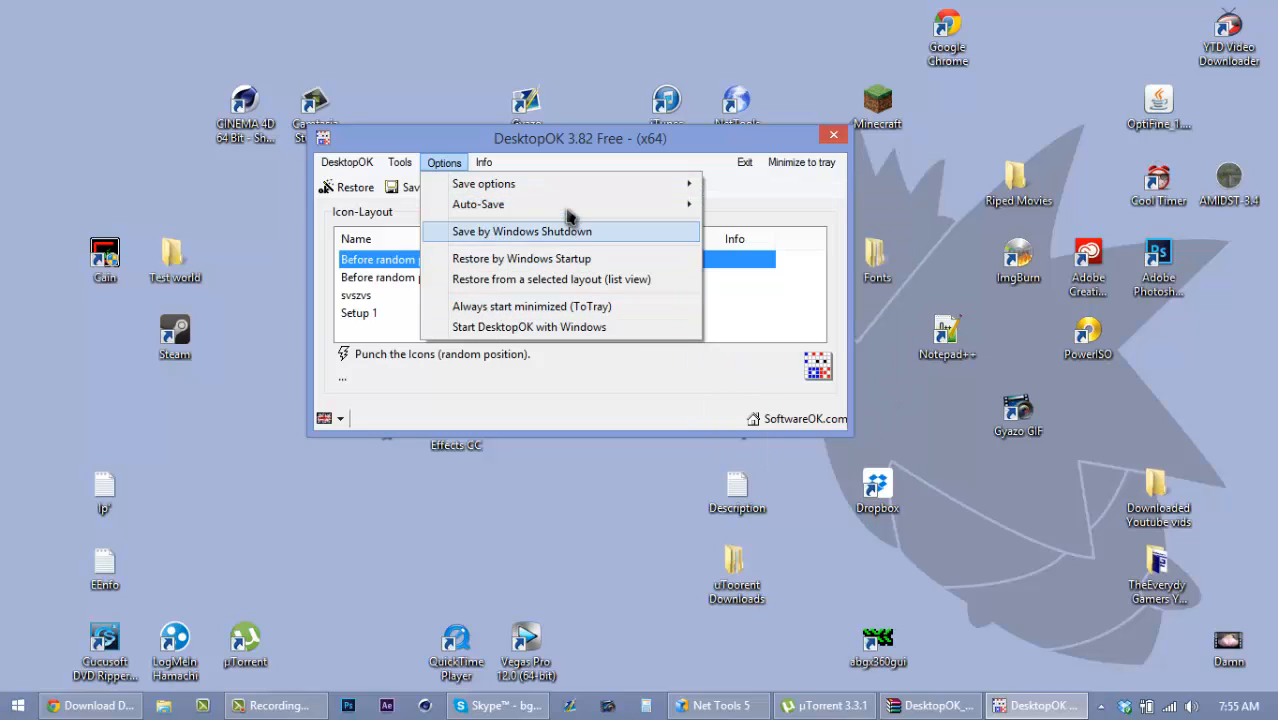
mouse_move(570, 150)
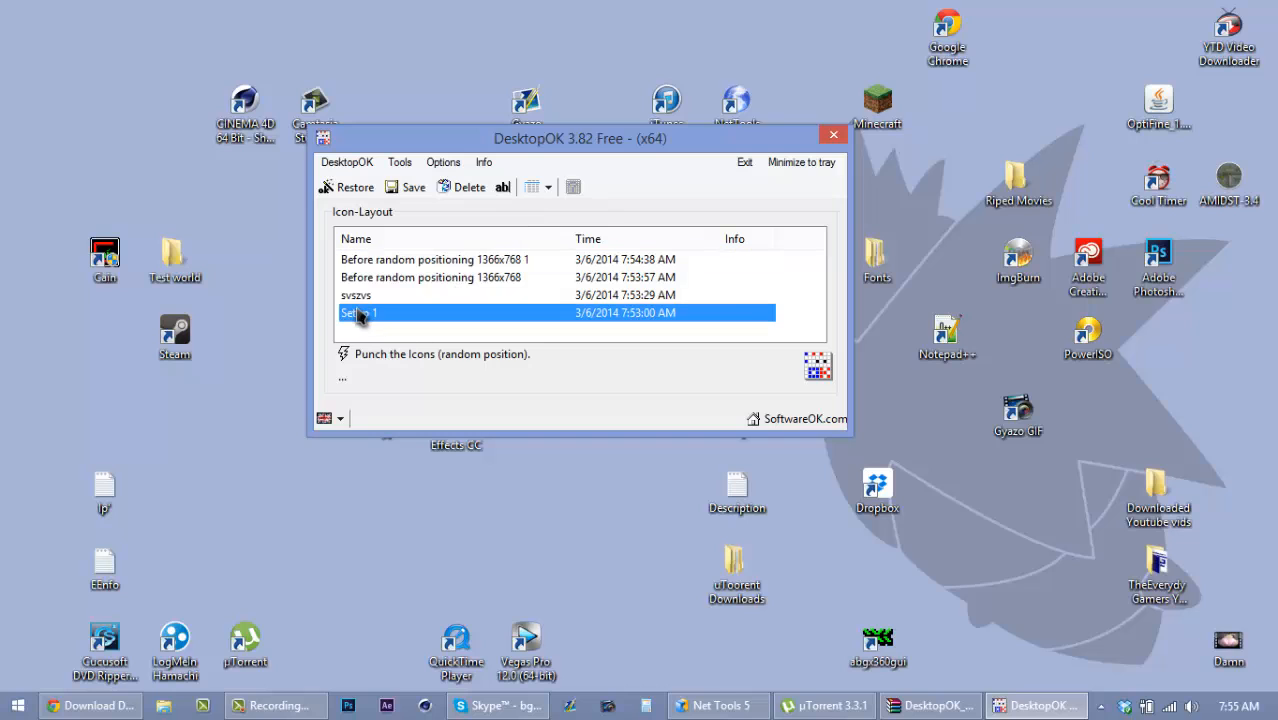
Step: Restore the Setup 1 icon arrangement and minimize DesktopOK to the tray
left_click(356, 188)
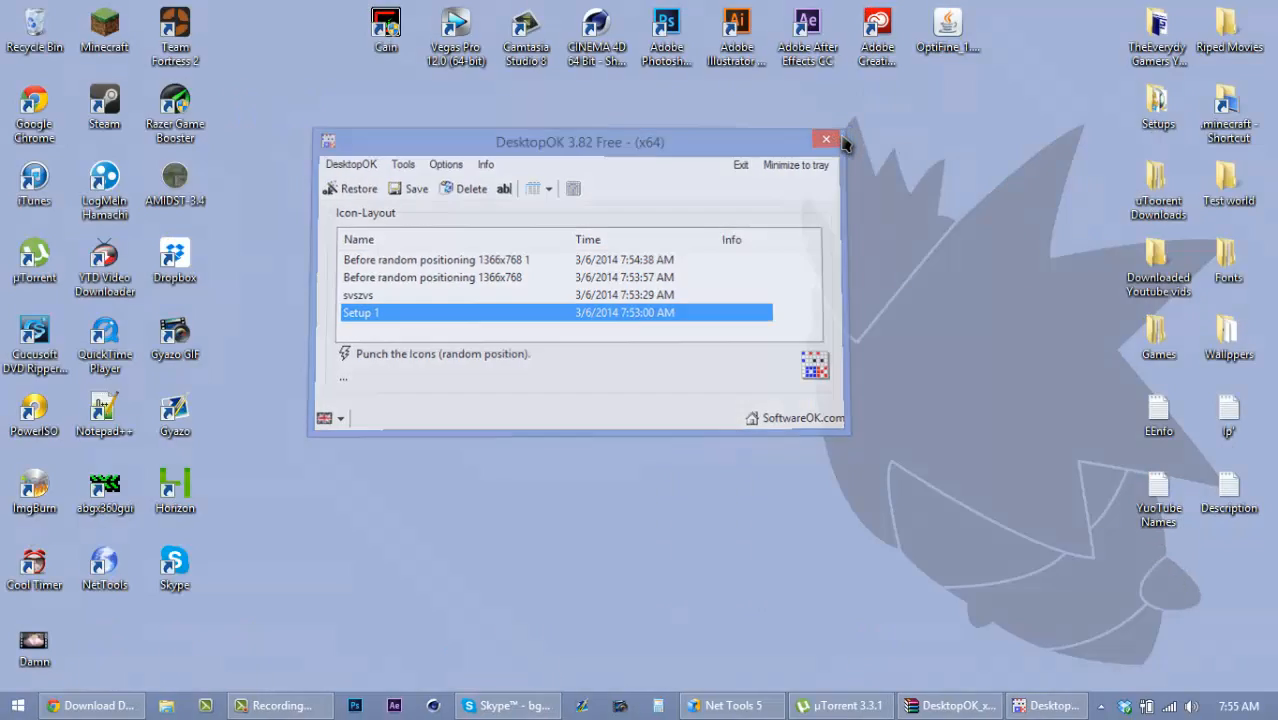
left_click(826, 140)
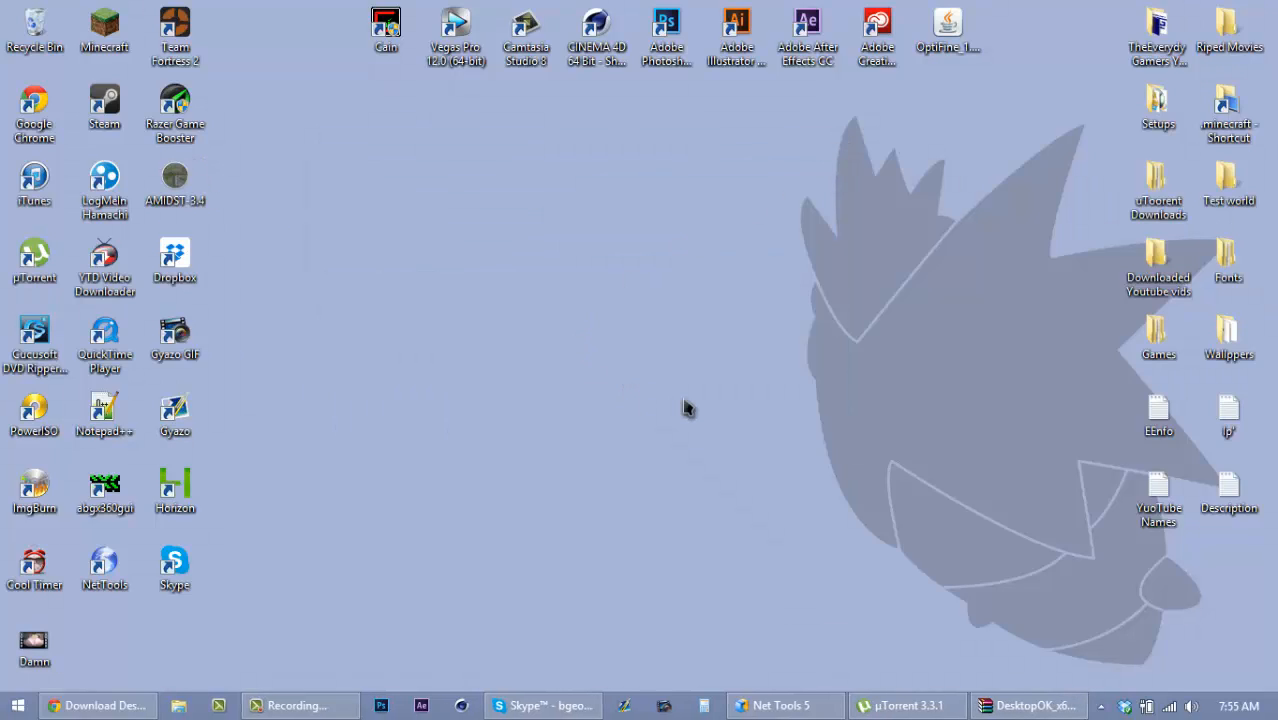
mouse_move(694, 404)
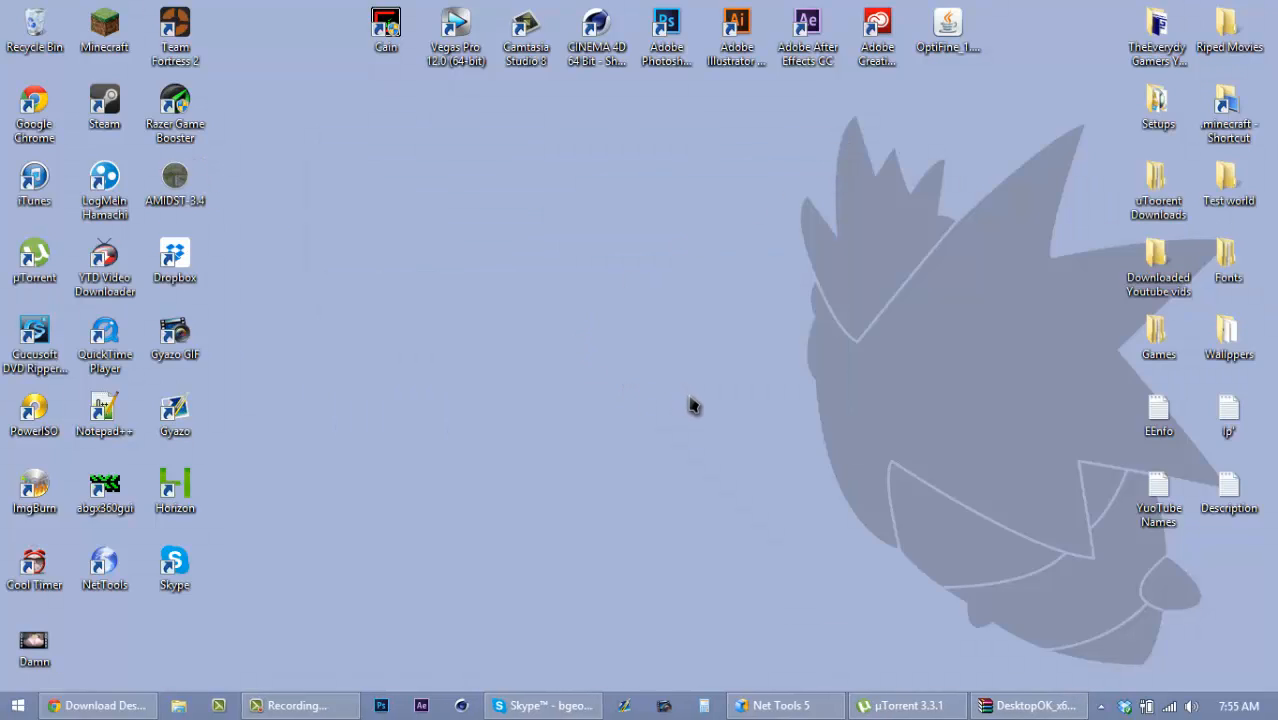
mouse_move(910, 482)
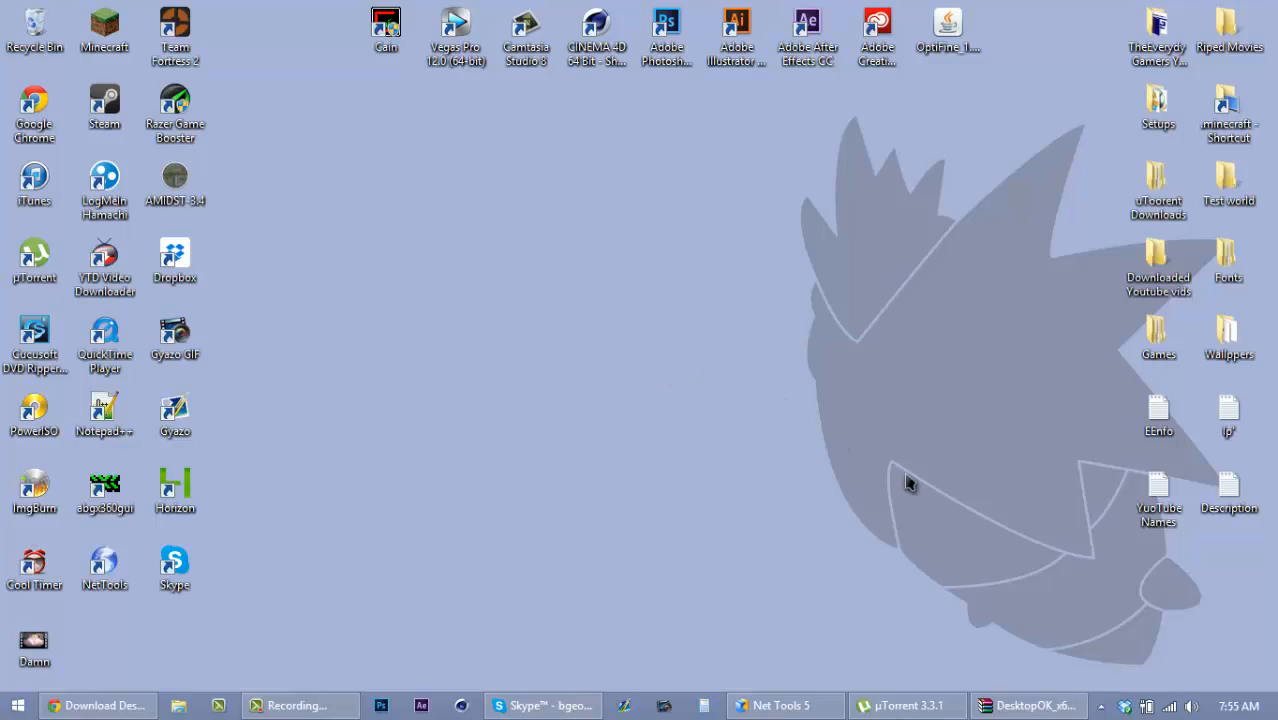